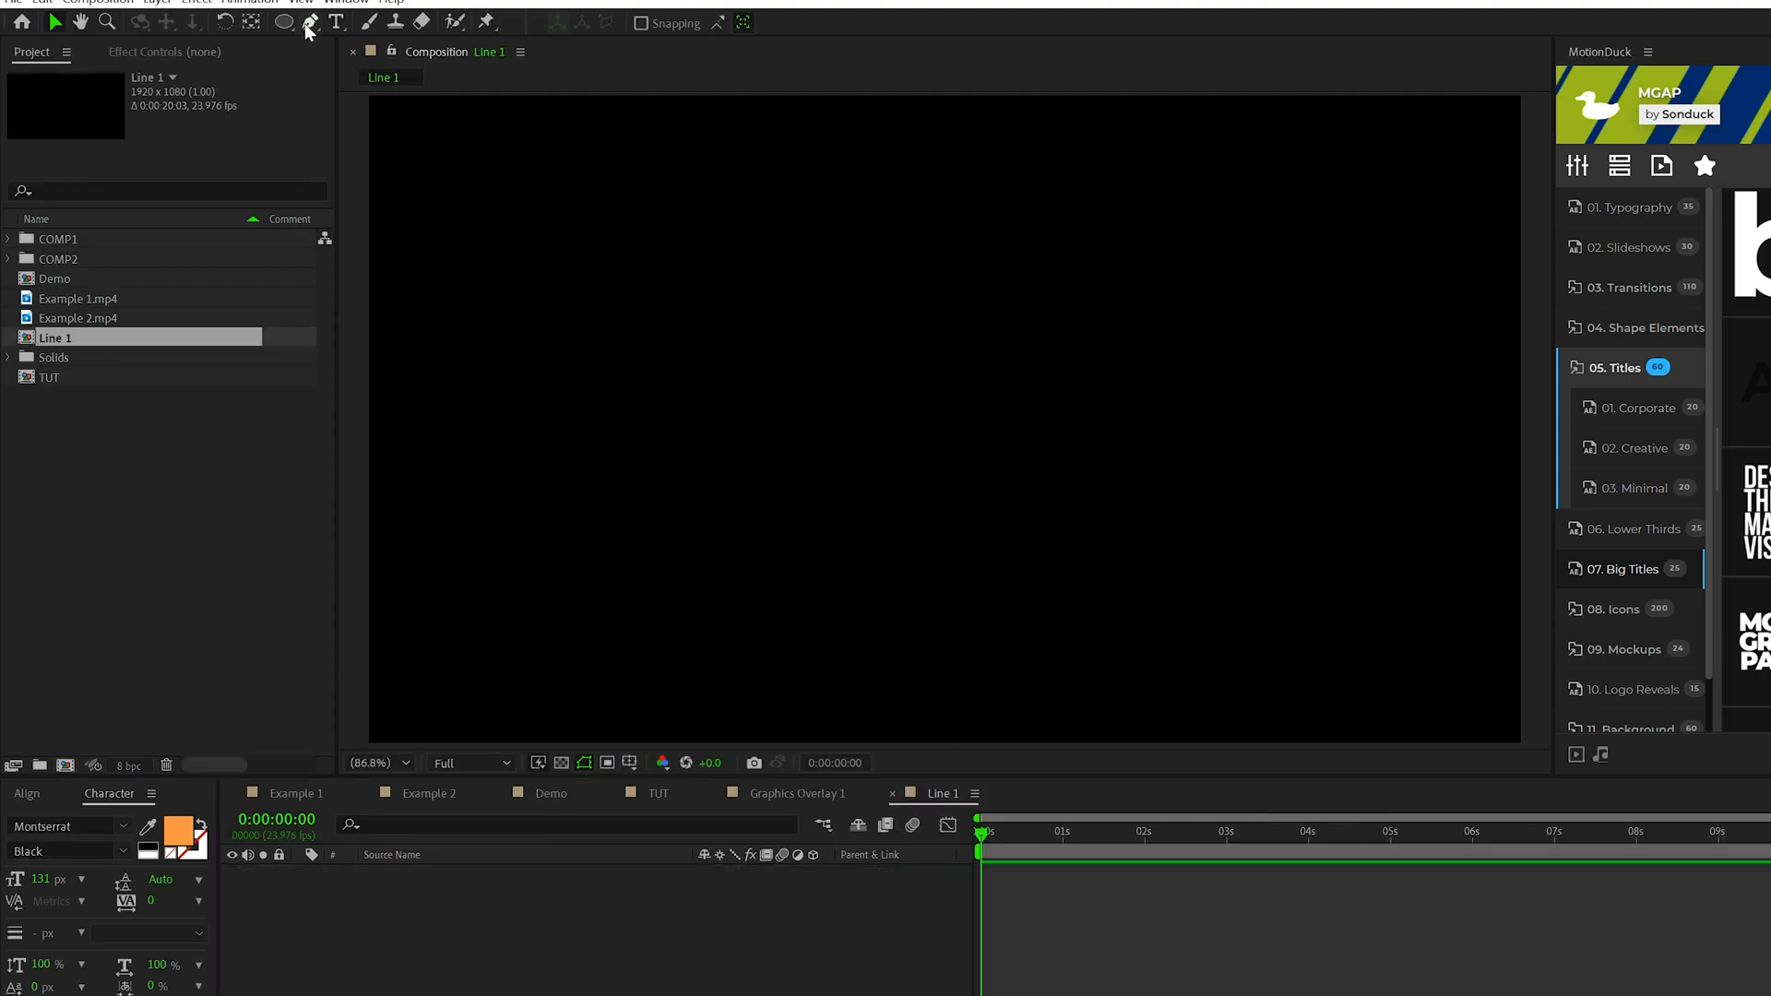
Step: Switch to the Pen tool for drawing straight white line paths
left_click(286, 22)
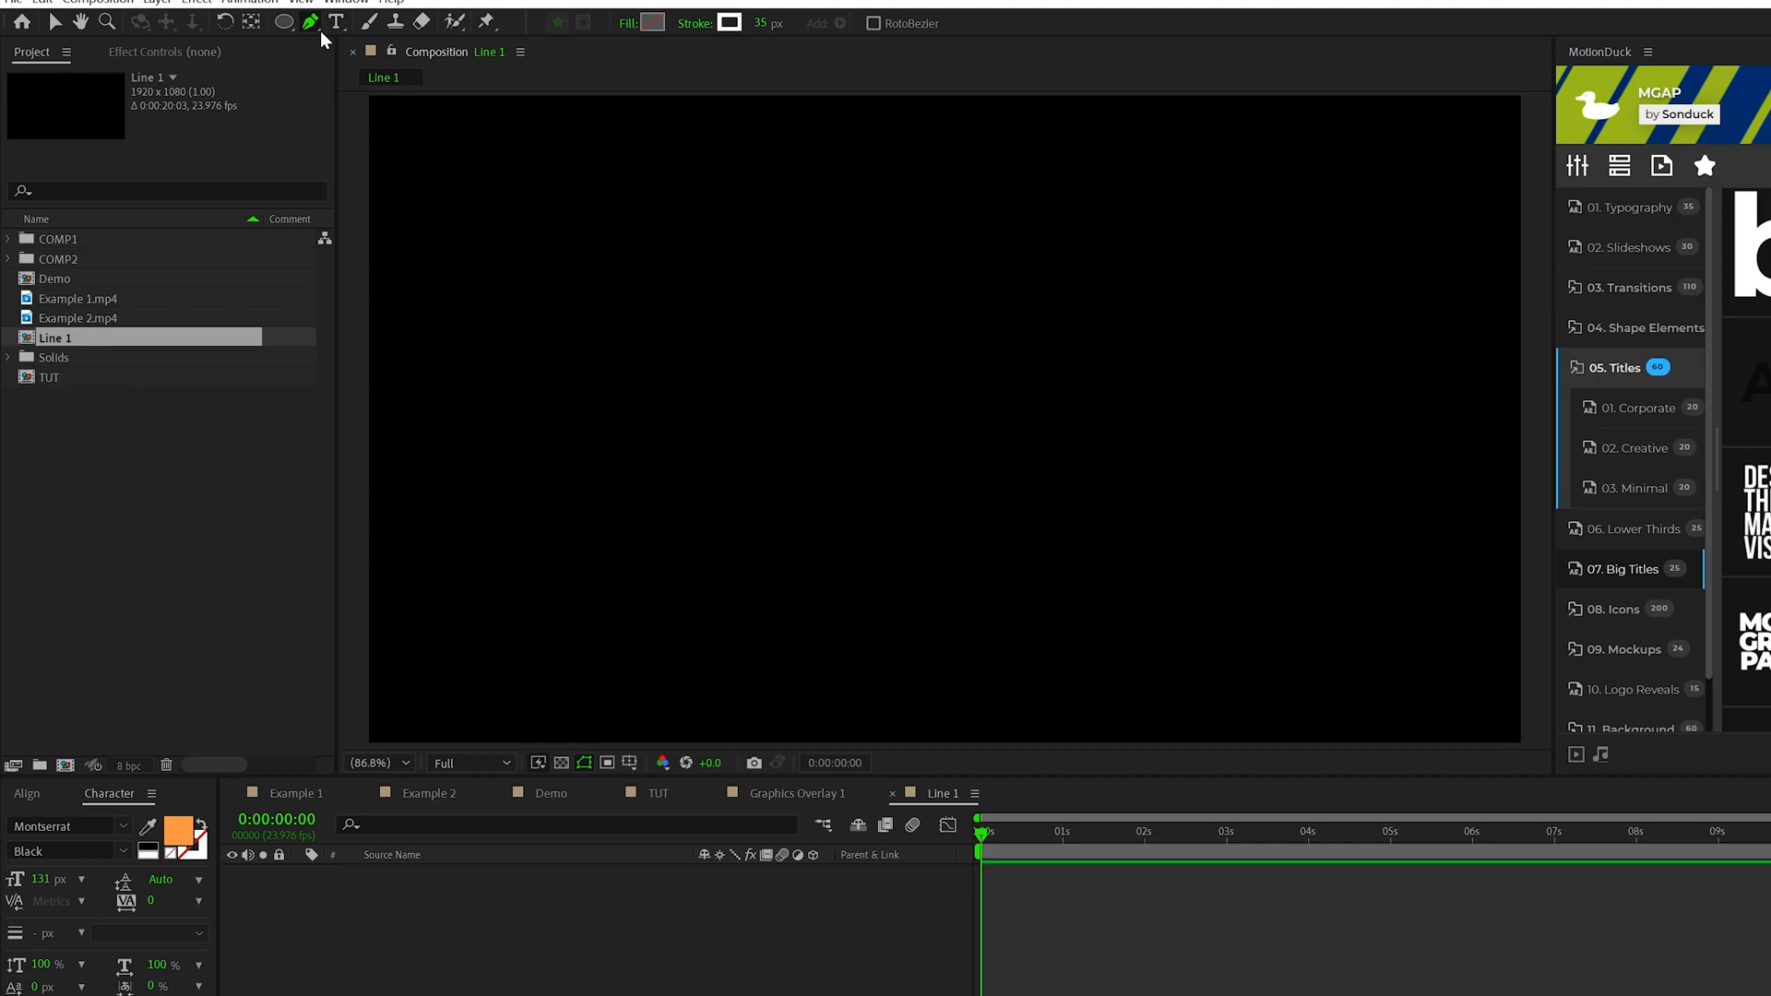
mouse_move(620, 28)
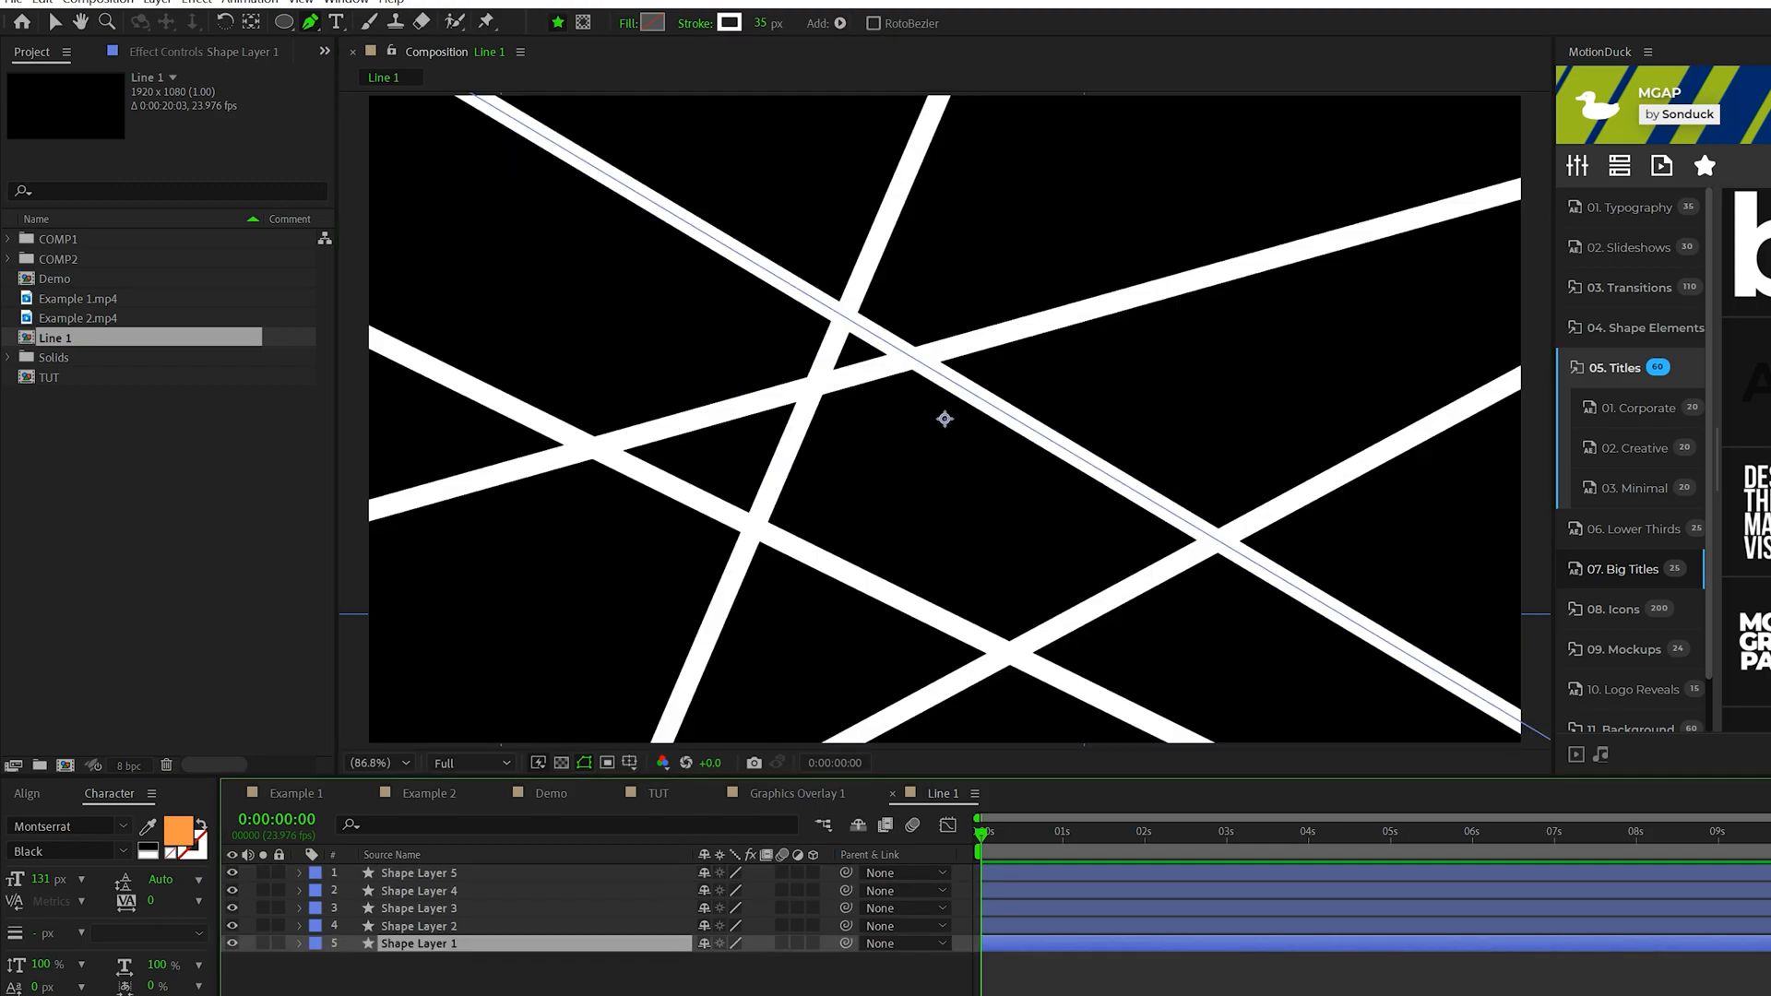
Step: Add Trim Paths to the first line and select the next line layer to offset
left_click(299, 943)
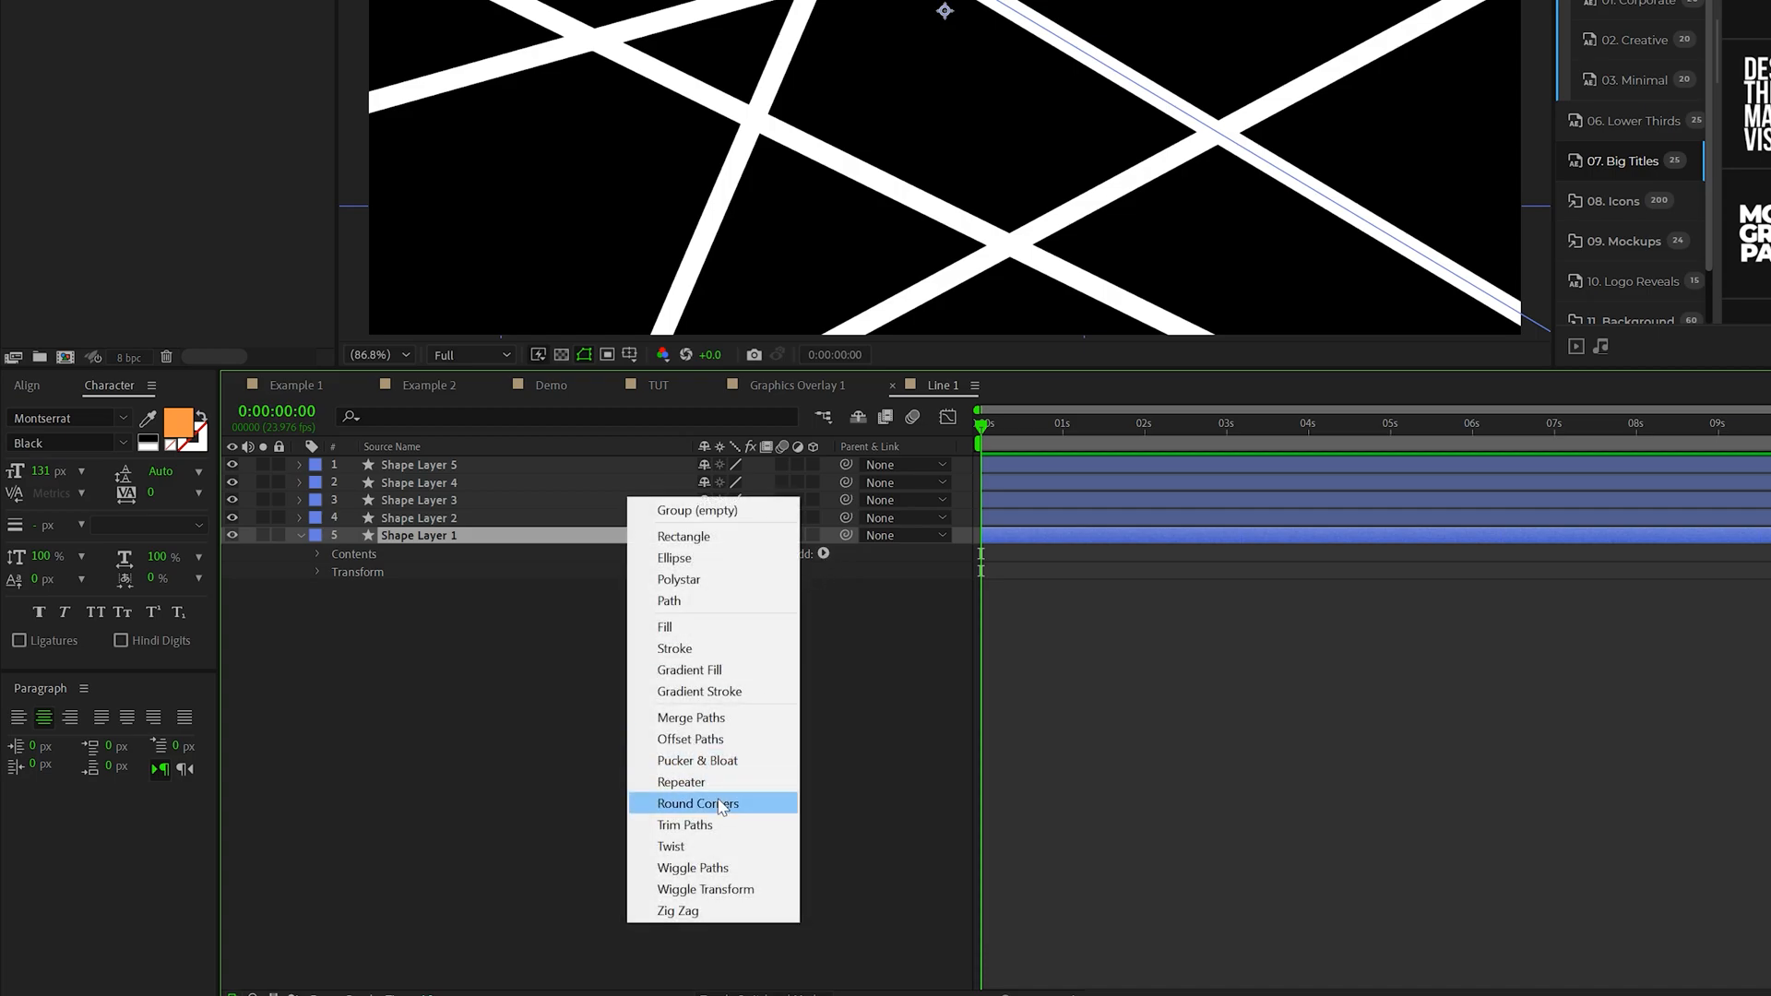
left_click(684, 825)
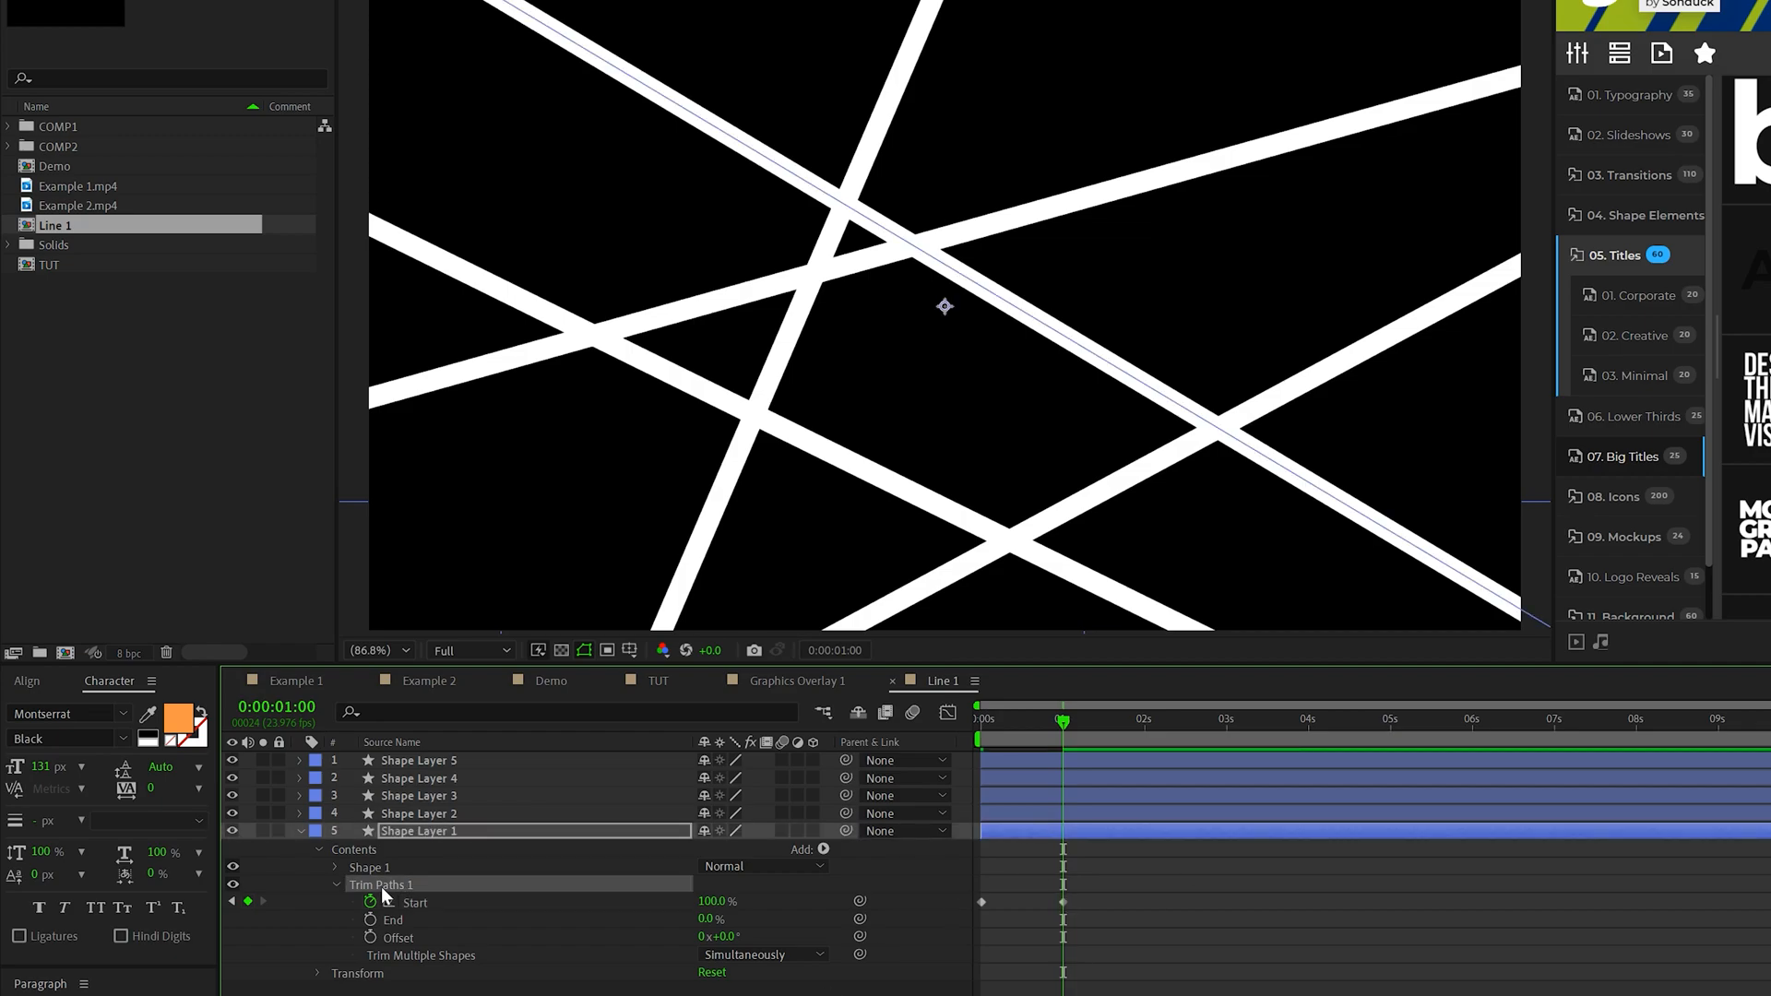
mouse_move(1005, 700)
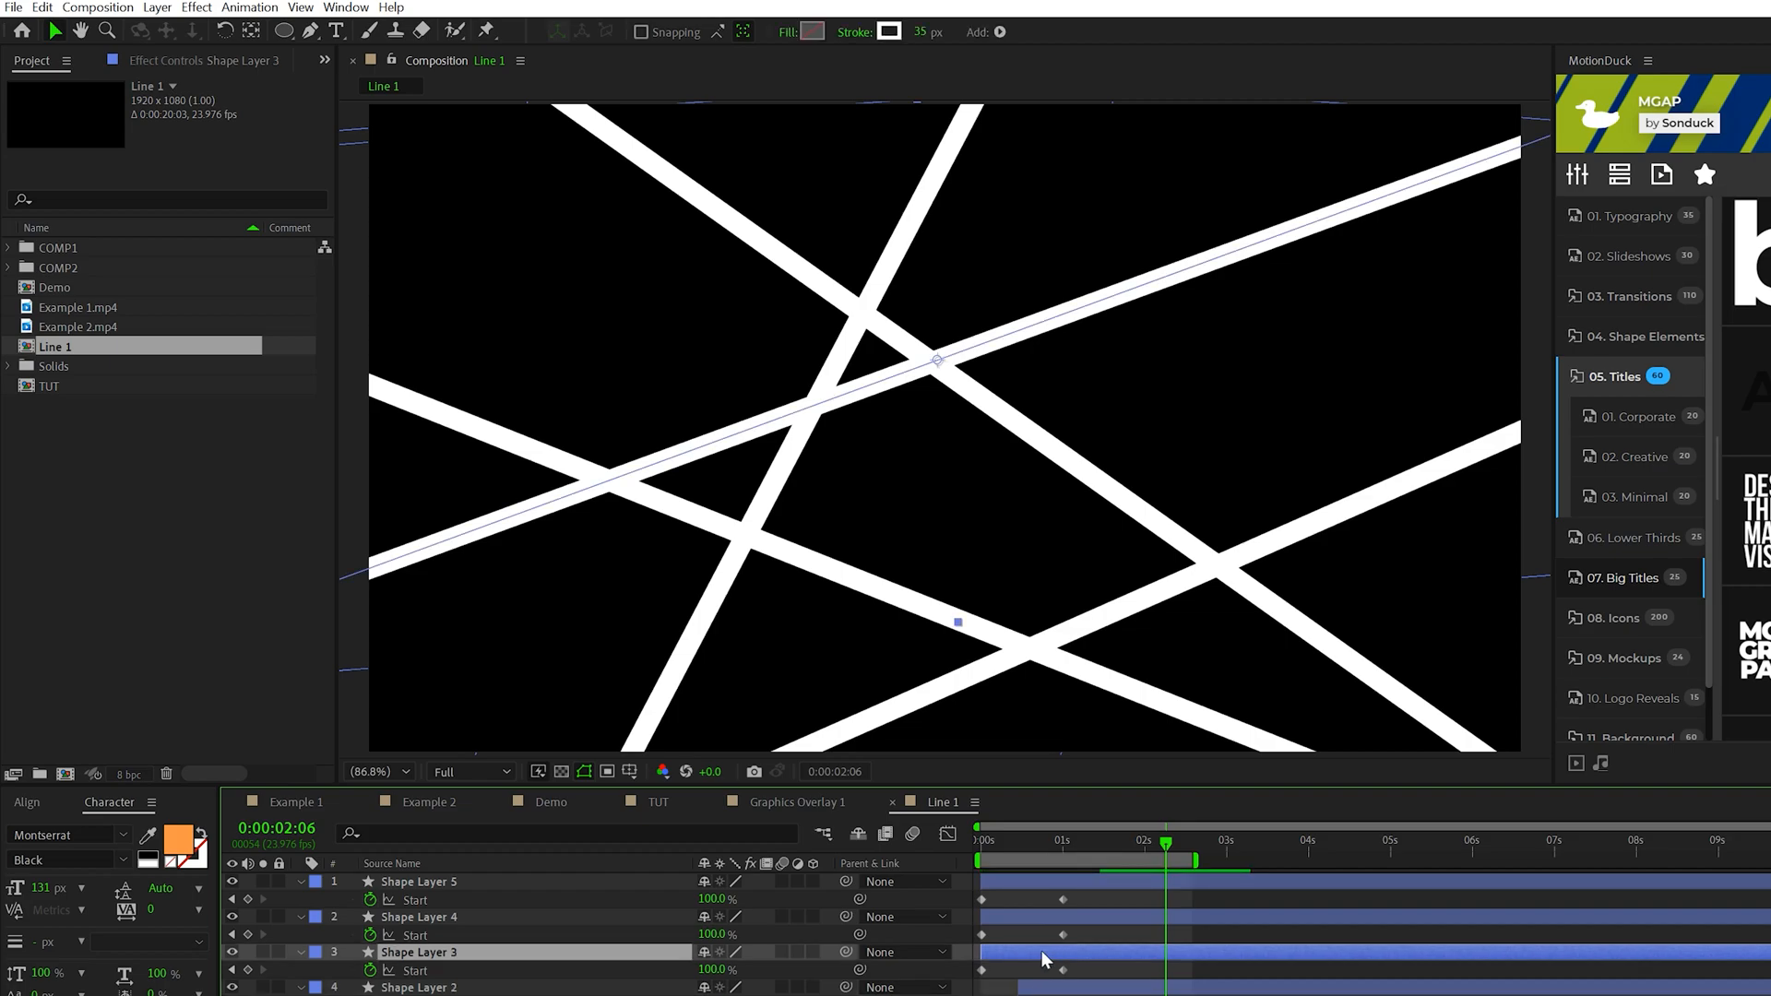
left_click(429, 916)
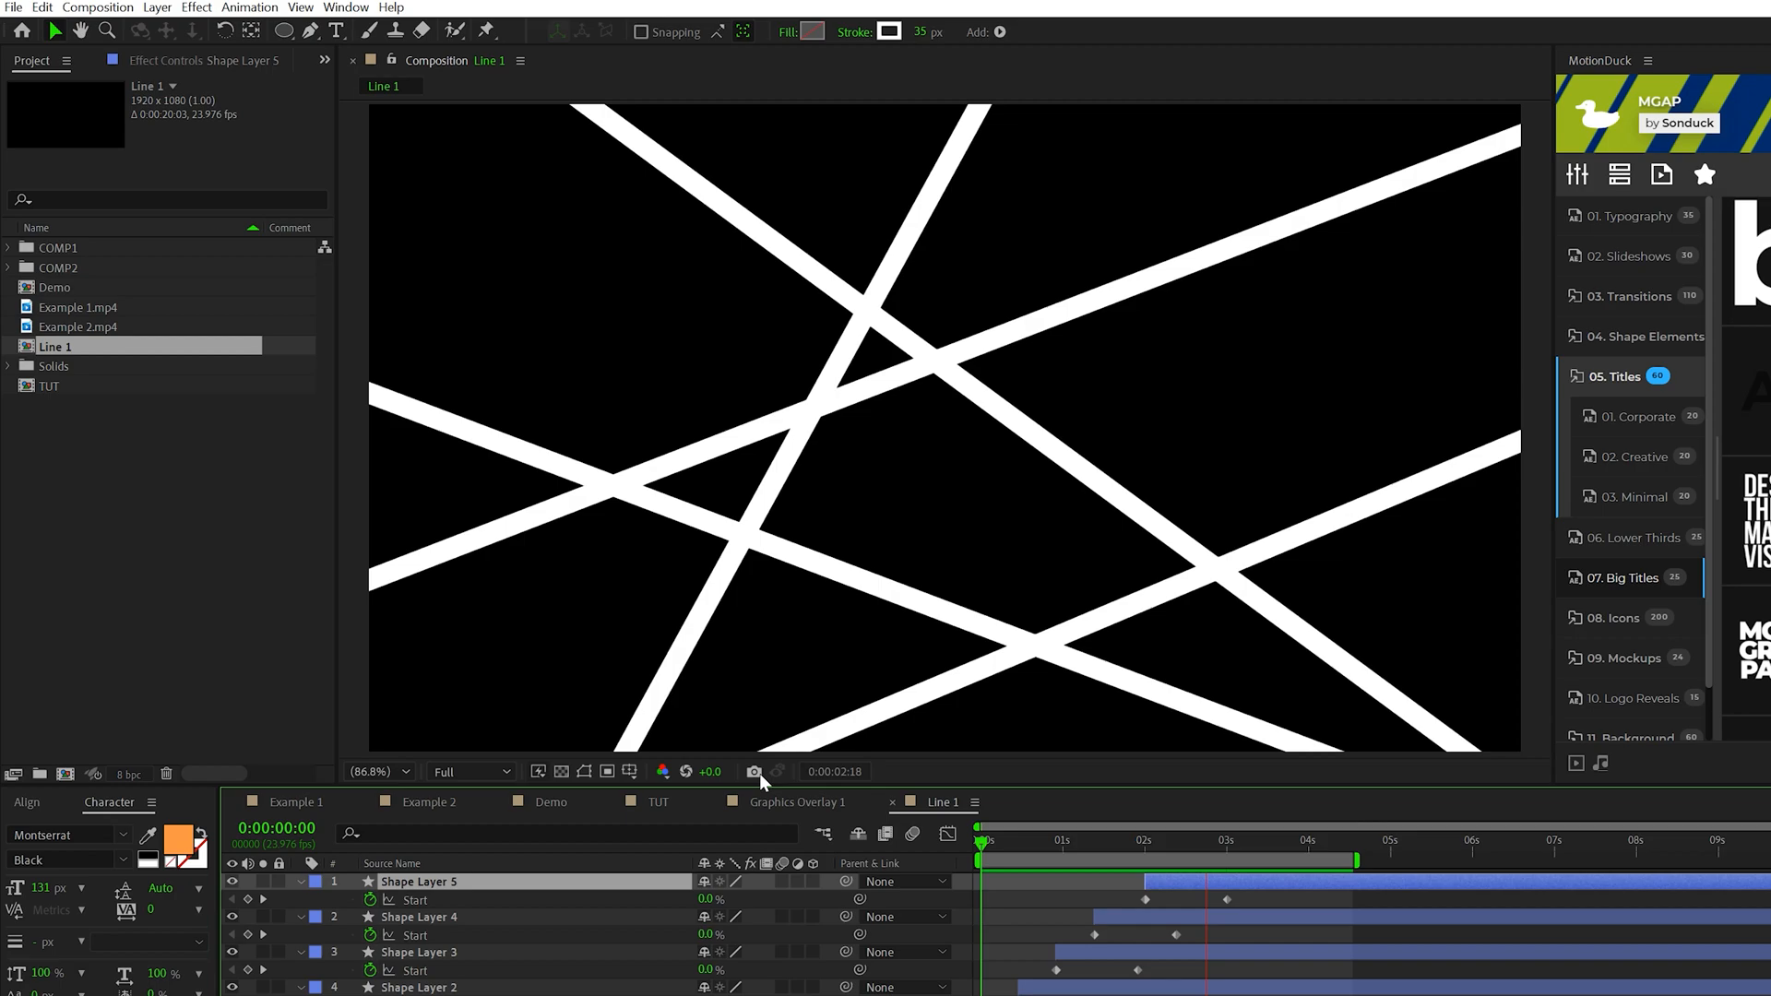
Step: Add an adjustment layer with Gaussian Blur 75 and alpha Levels (black 120, white 123)
left_click(157, 9)
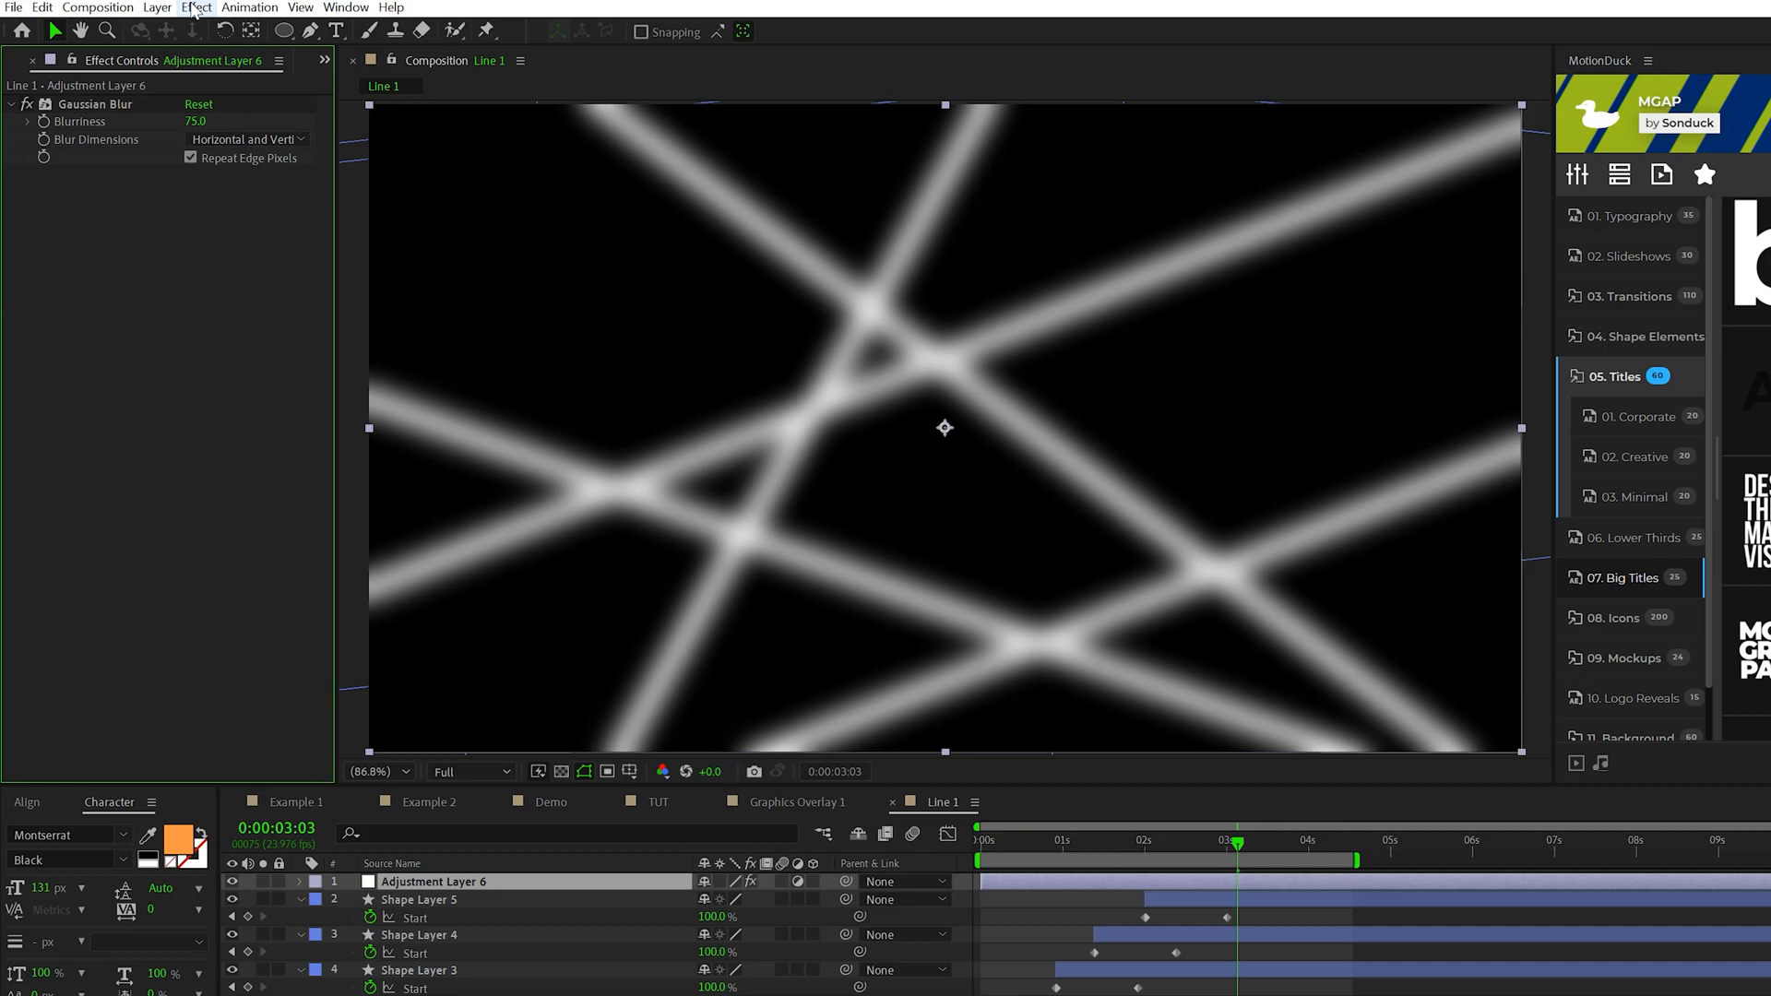
left_click(197, 7)
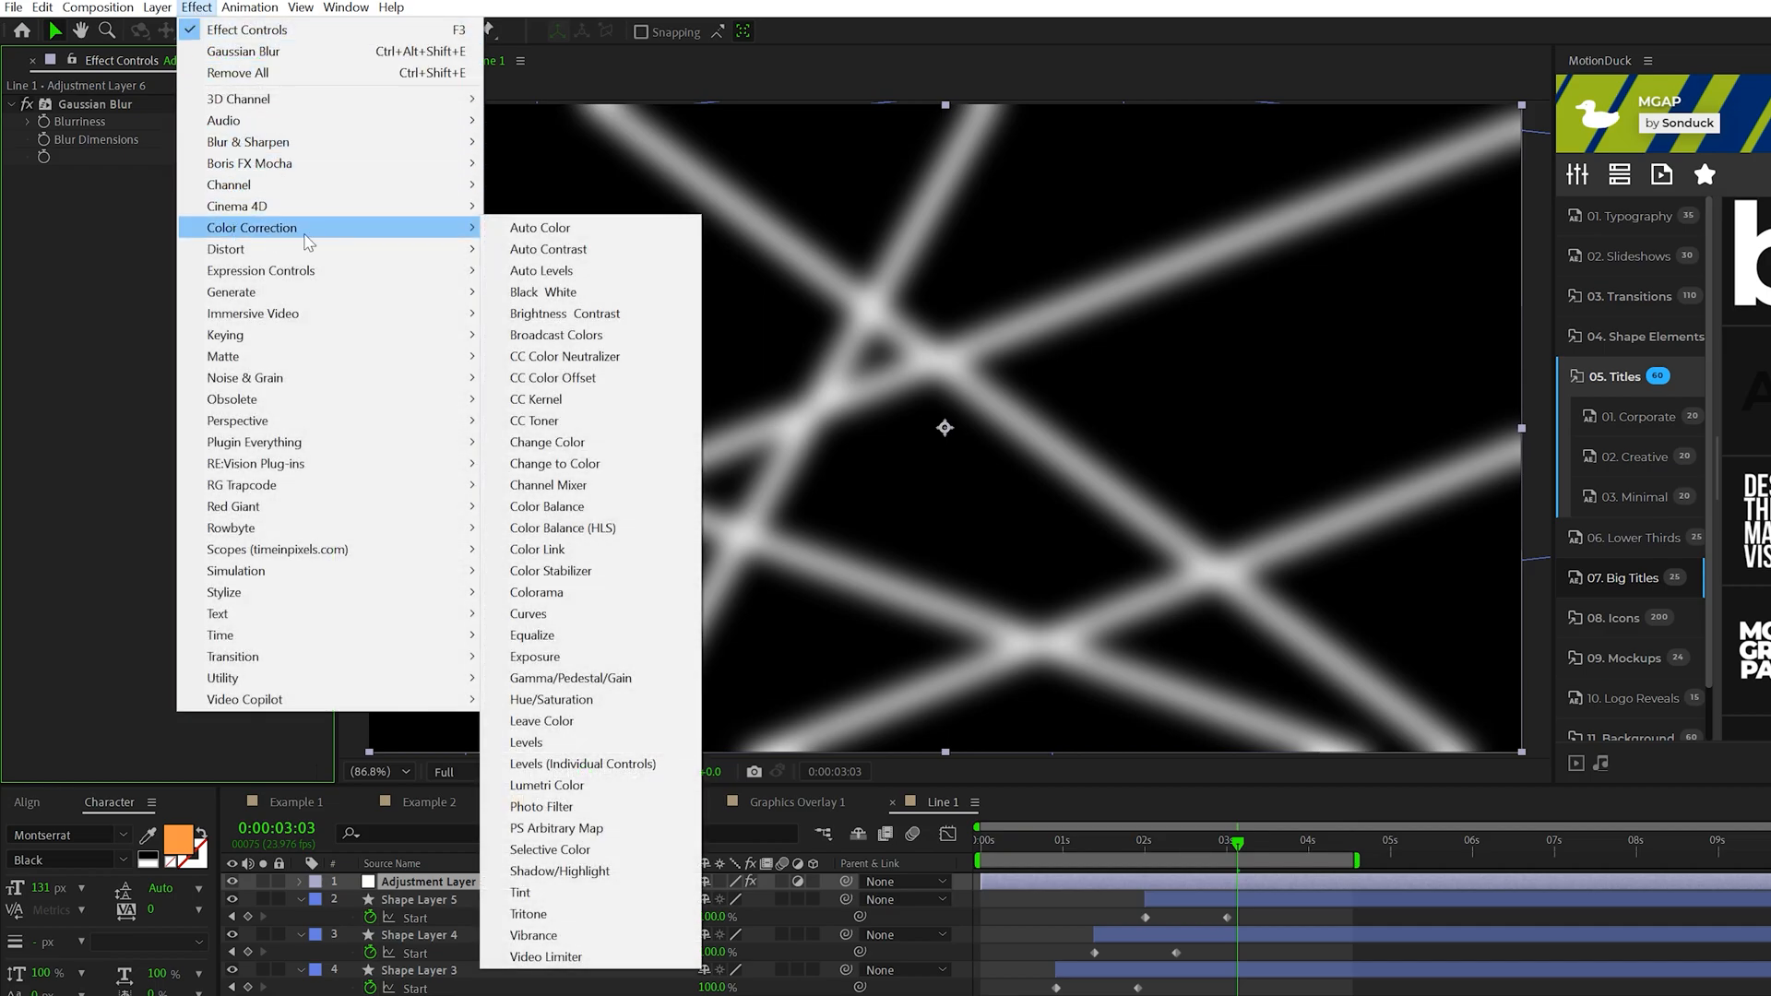
left_click(525, 741)
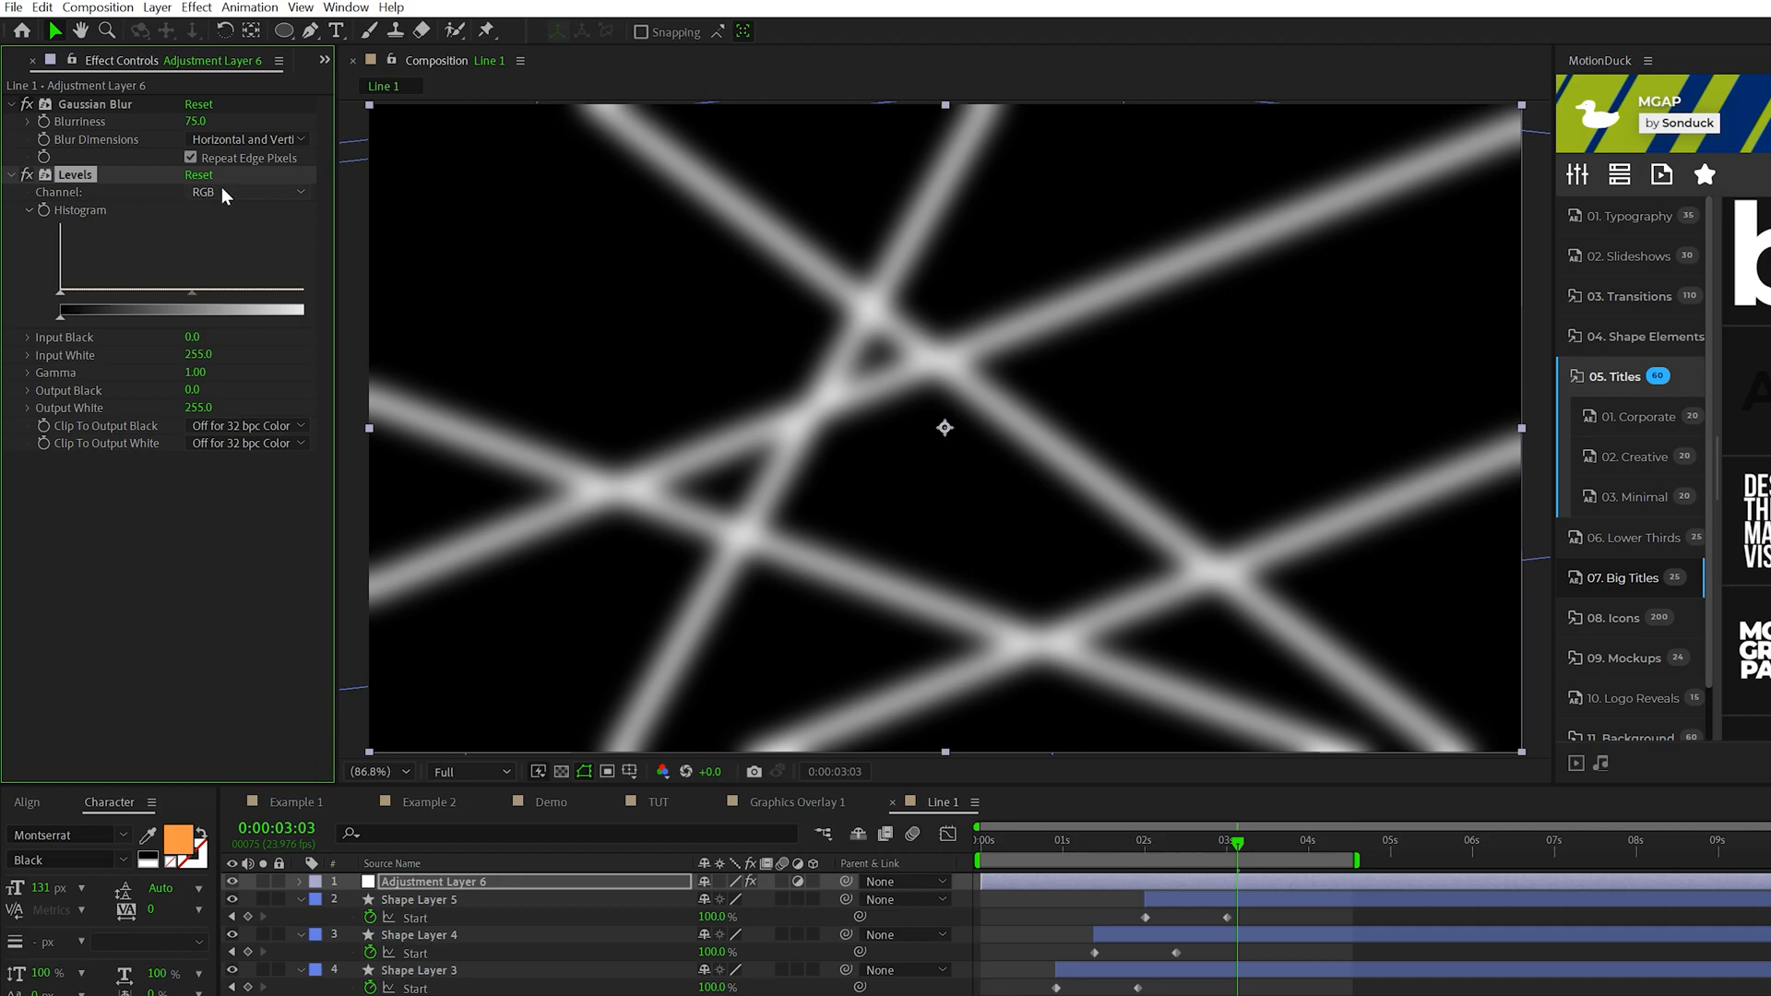
left_click(243, 191)
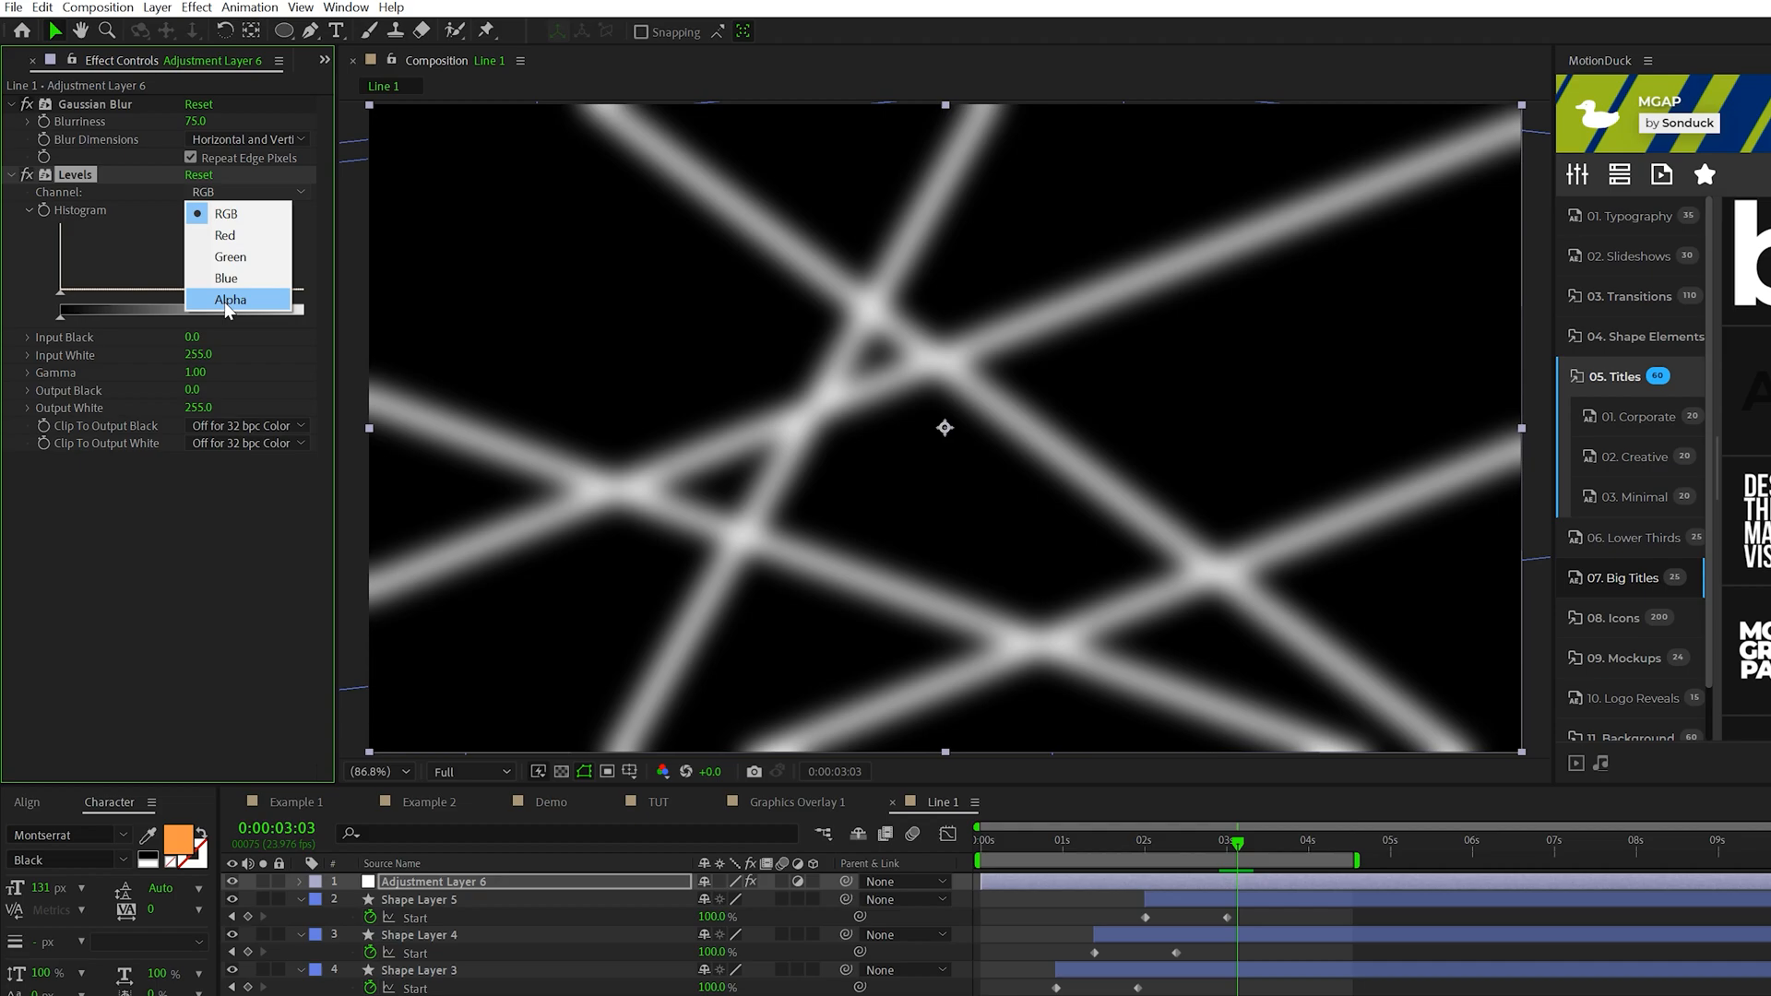
left_click(230, 298)
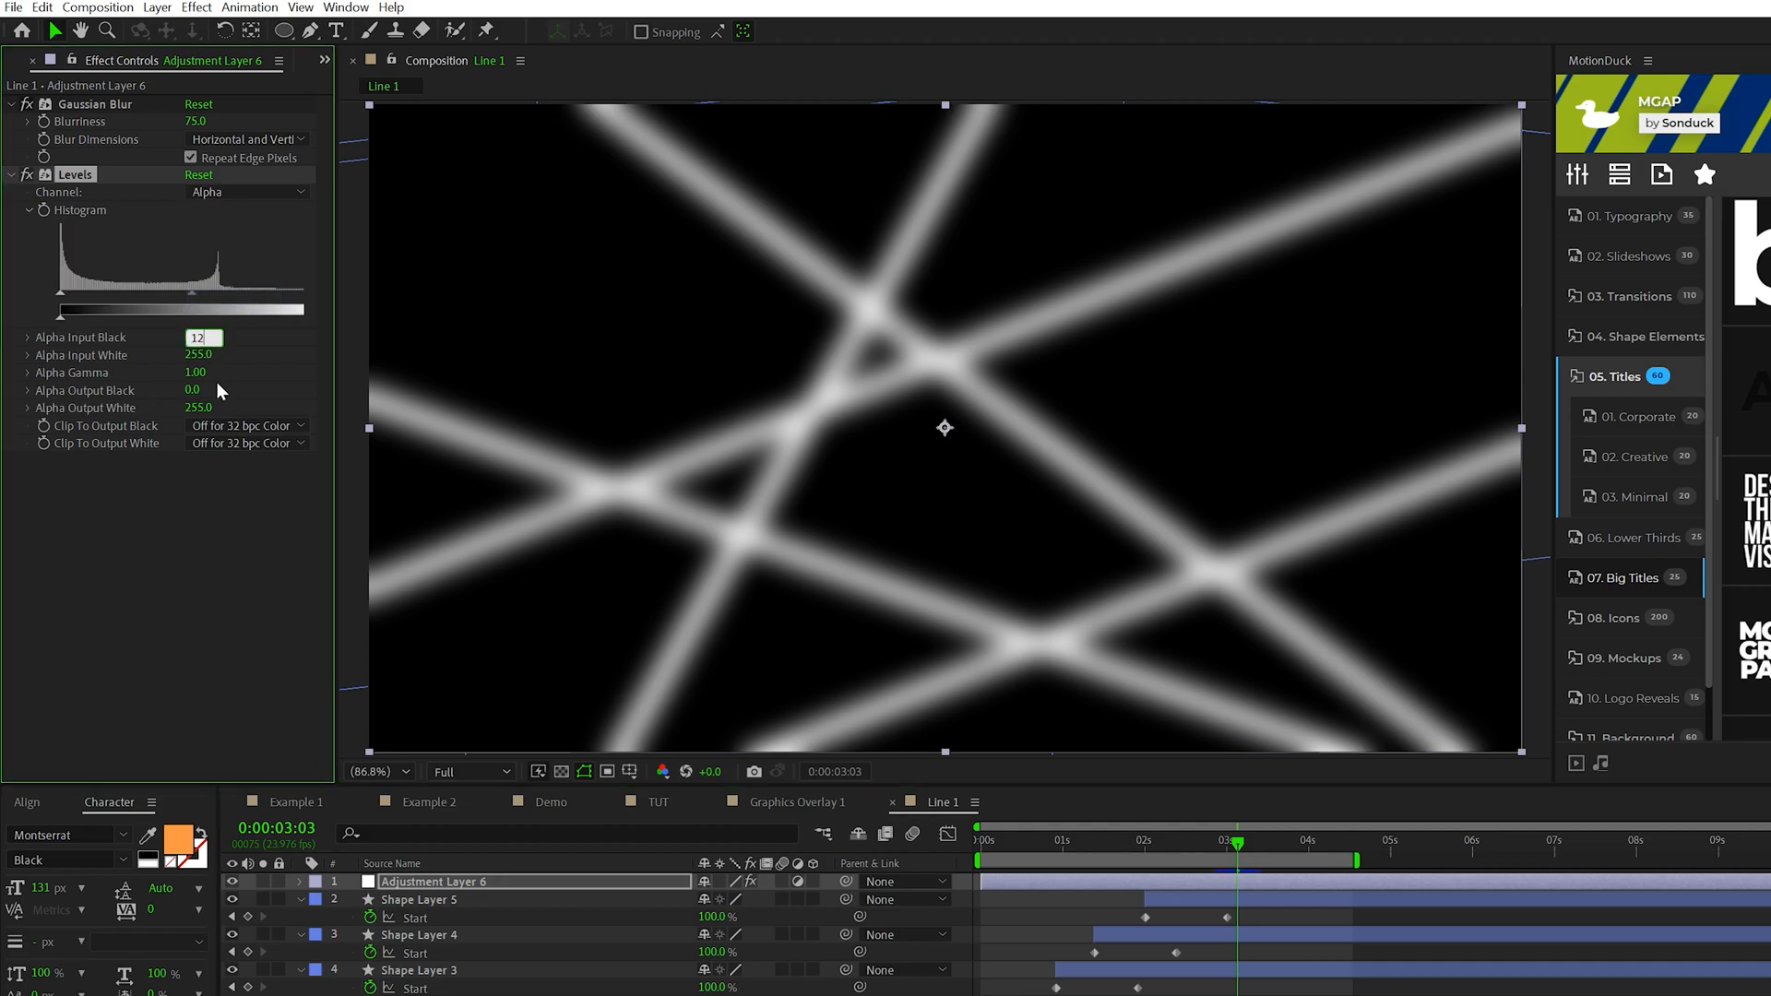
left_click(201, 354)
type("123")
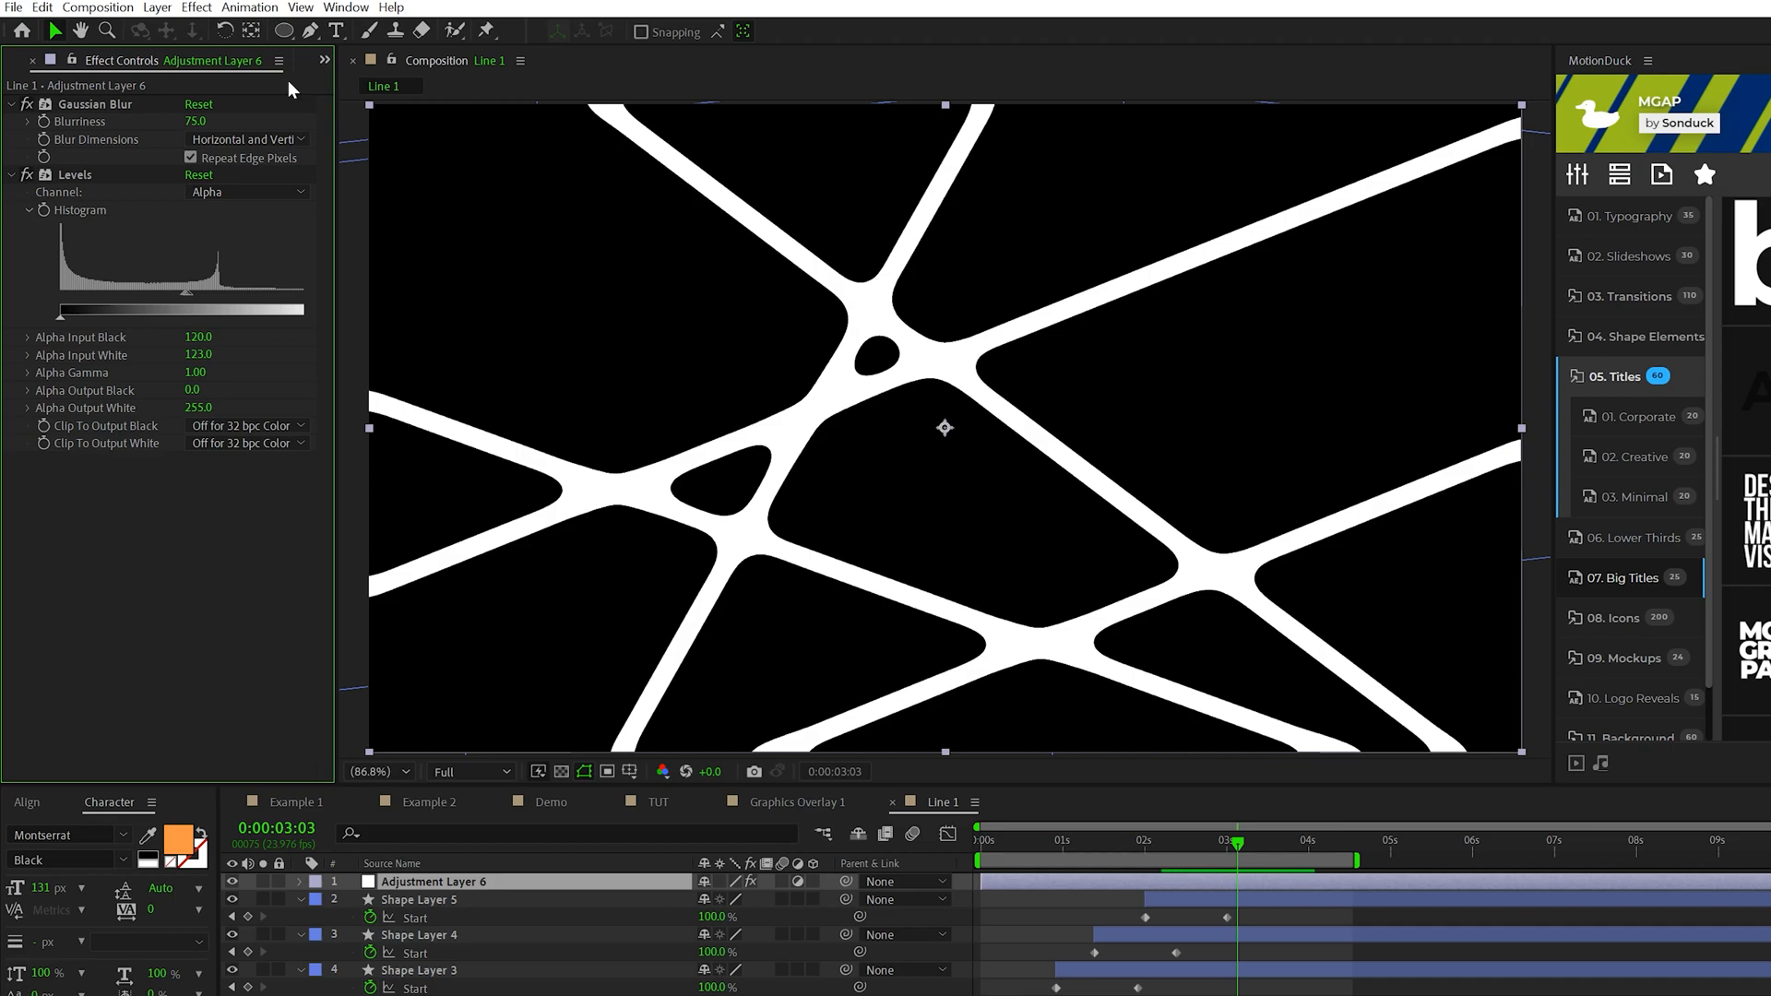
Step: Apply a Fill effect with dark navy colour #001A56 to the merged shapes
left_click(195, 8)
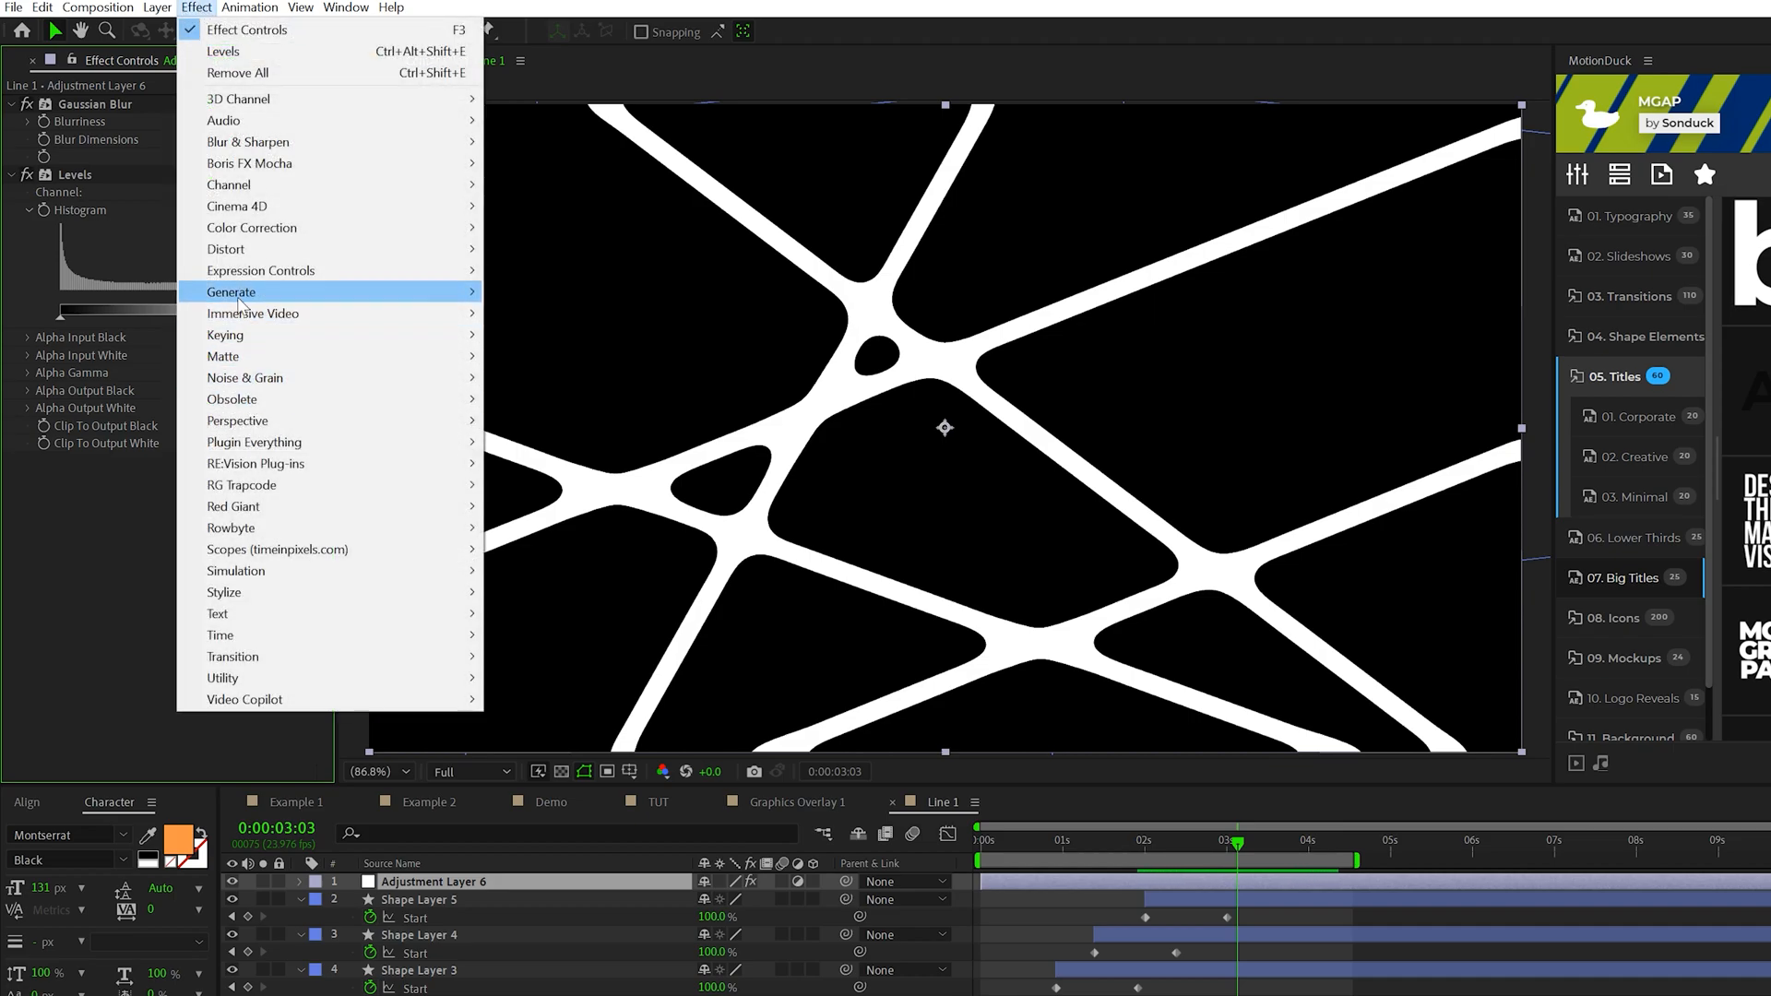
left_click(231, 292)
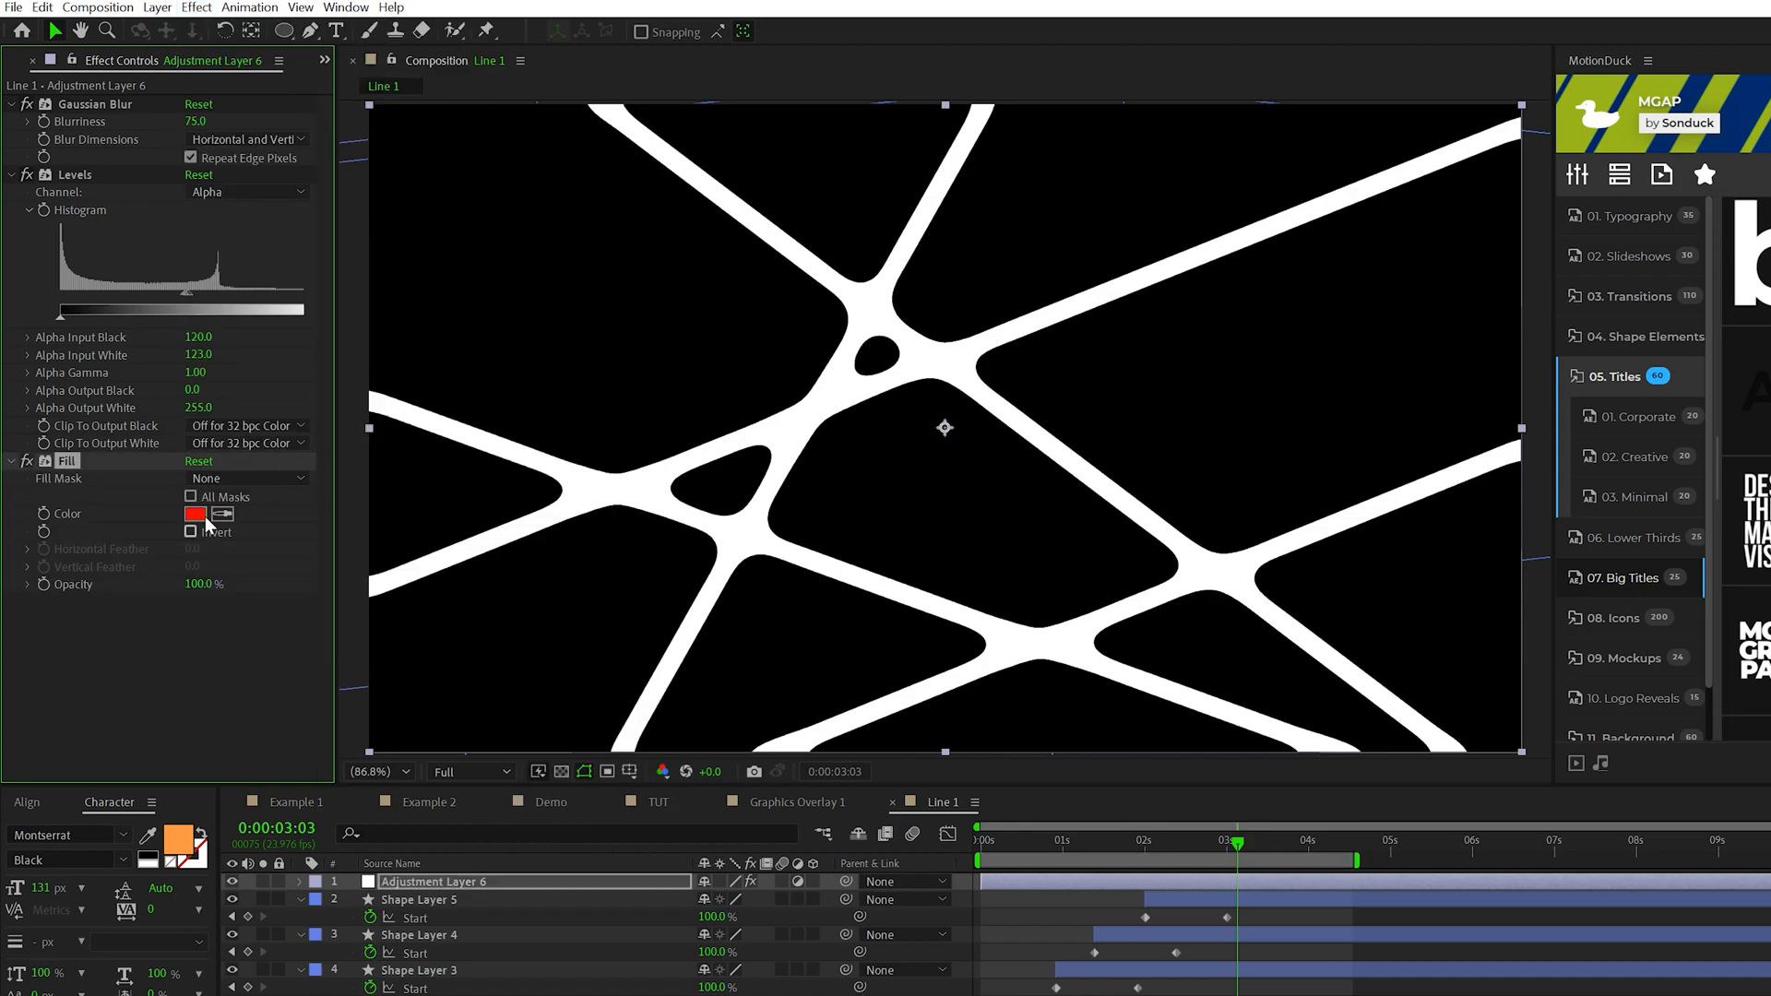
left_click(192, 514)
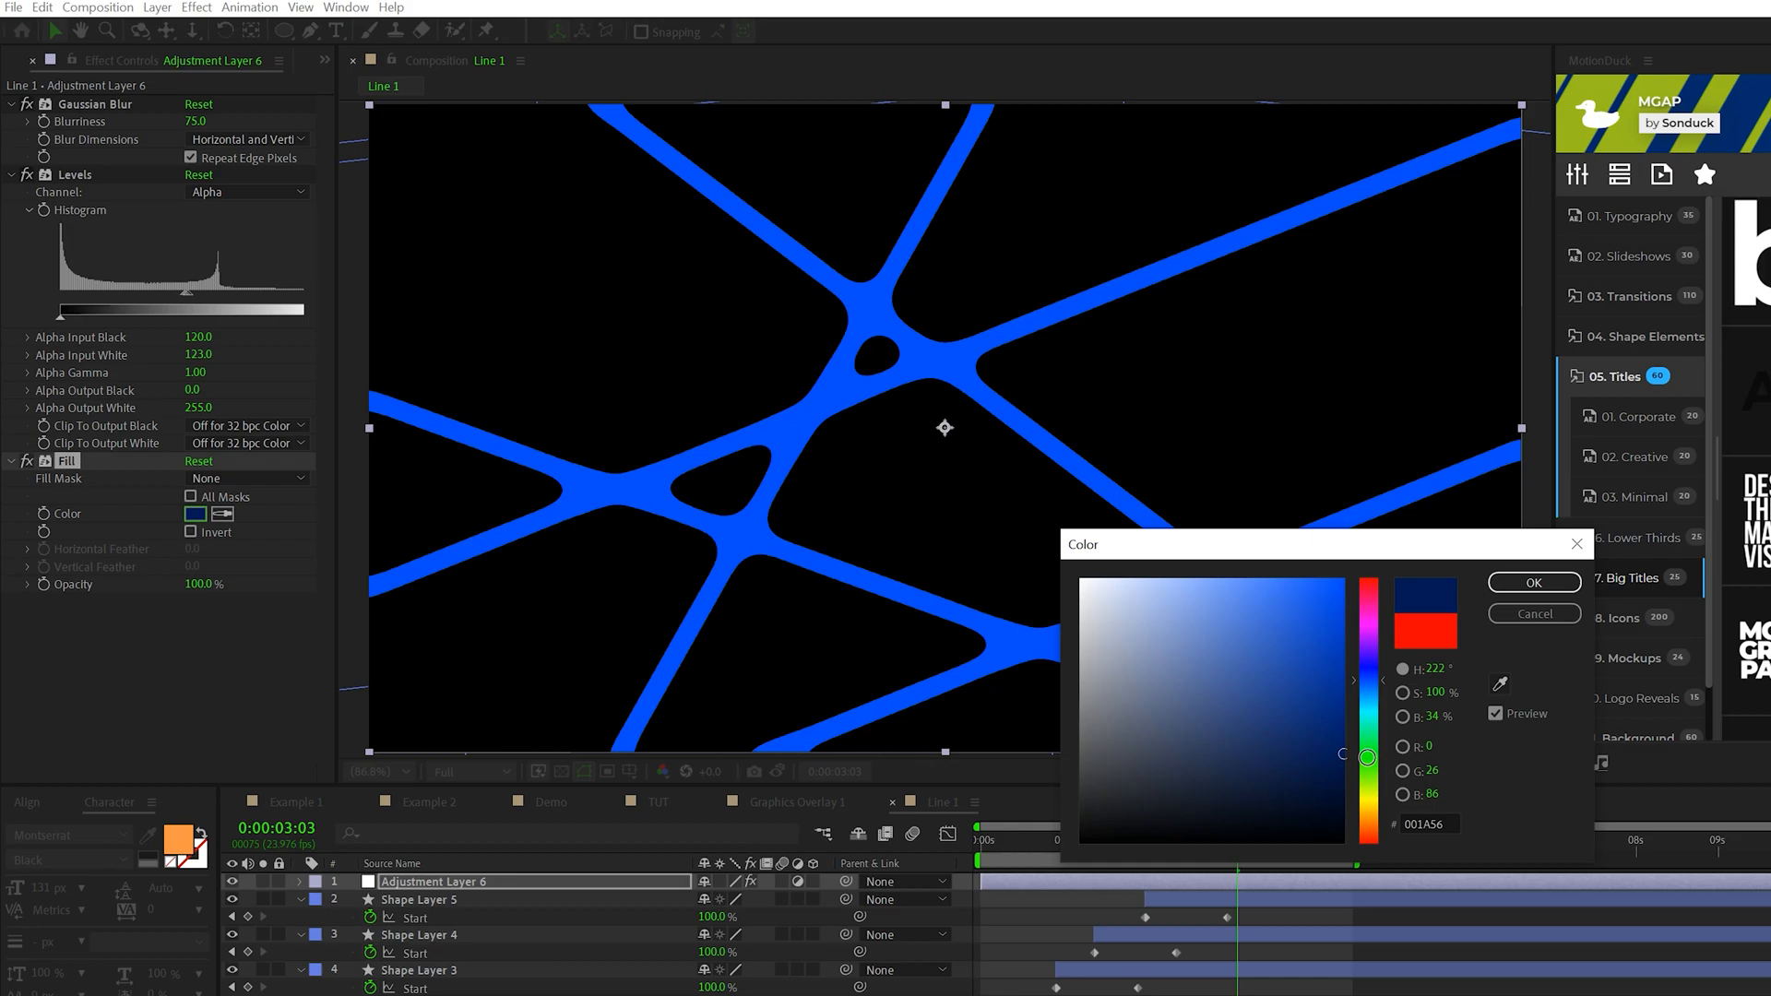
left_click(1532, 581)
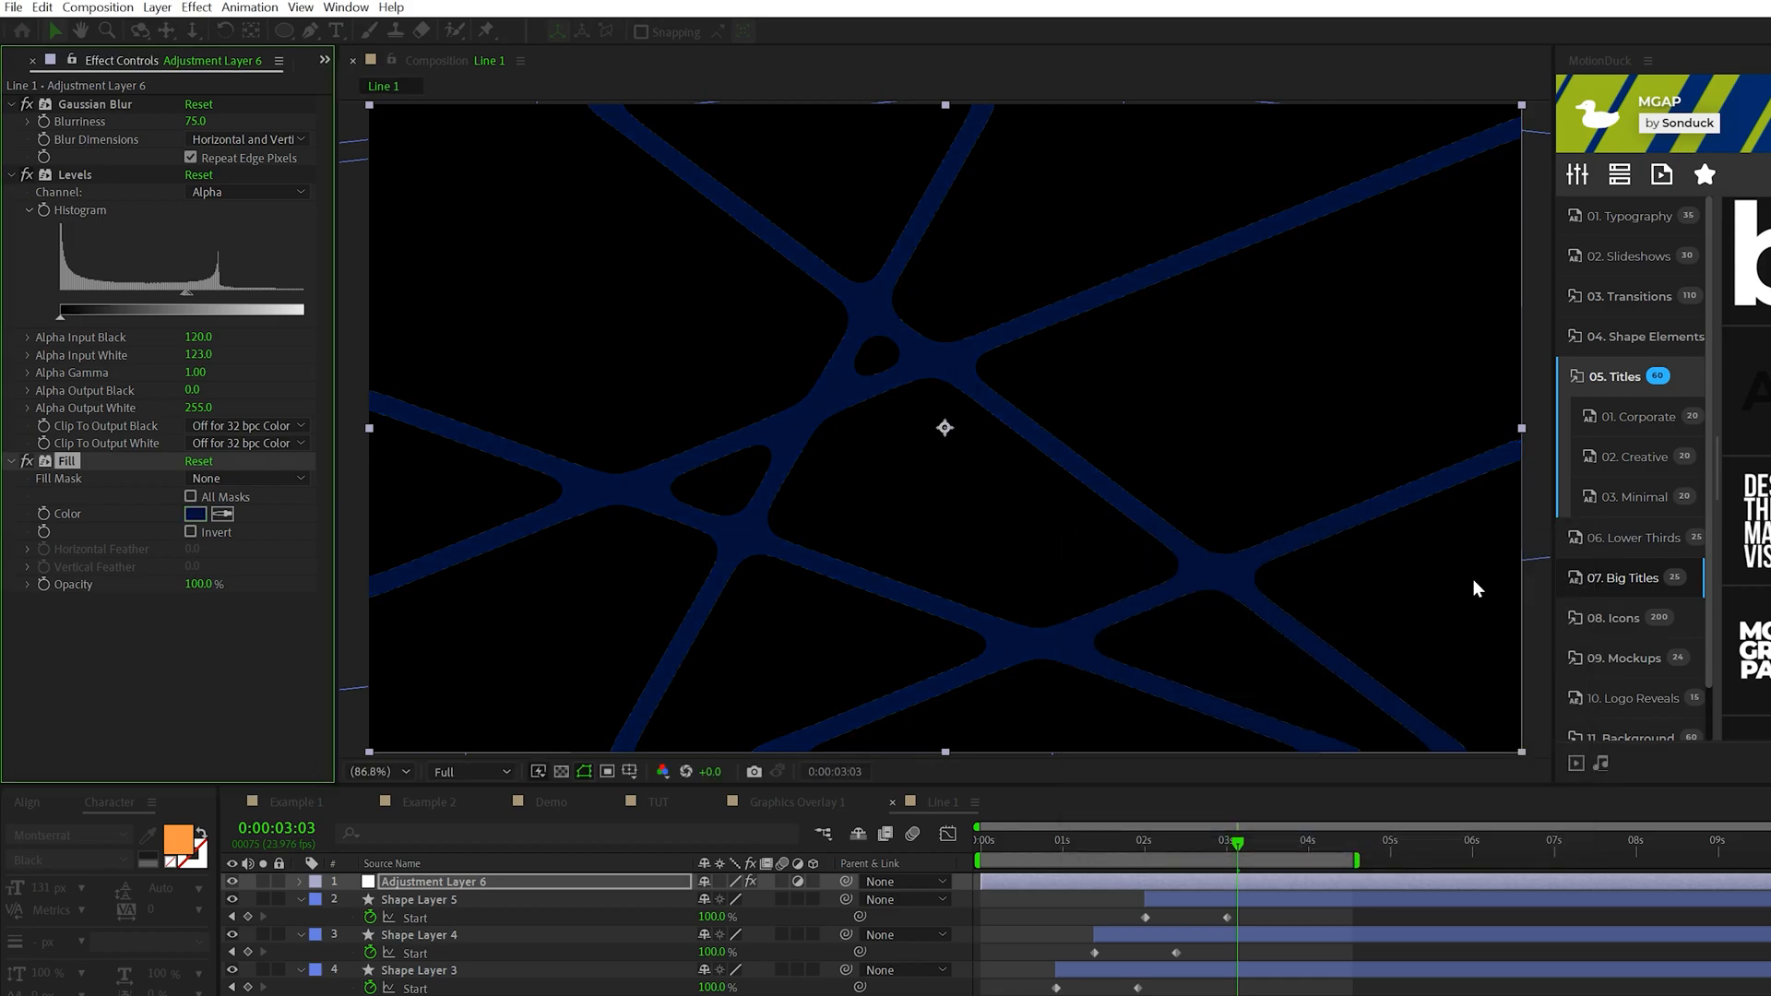
left_click(157, 6)
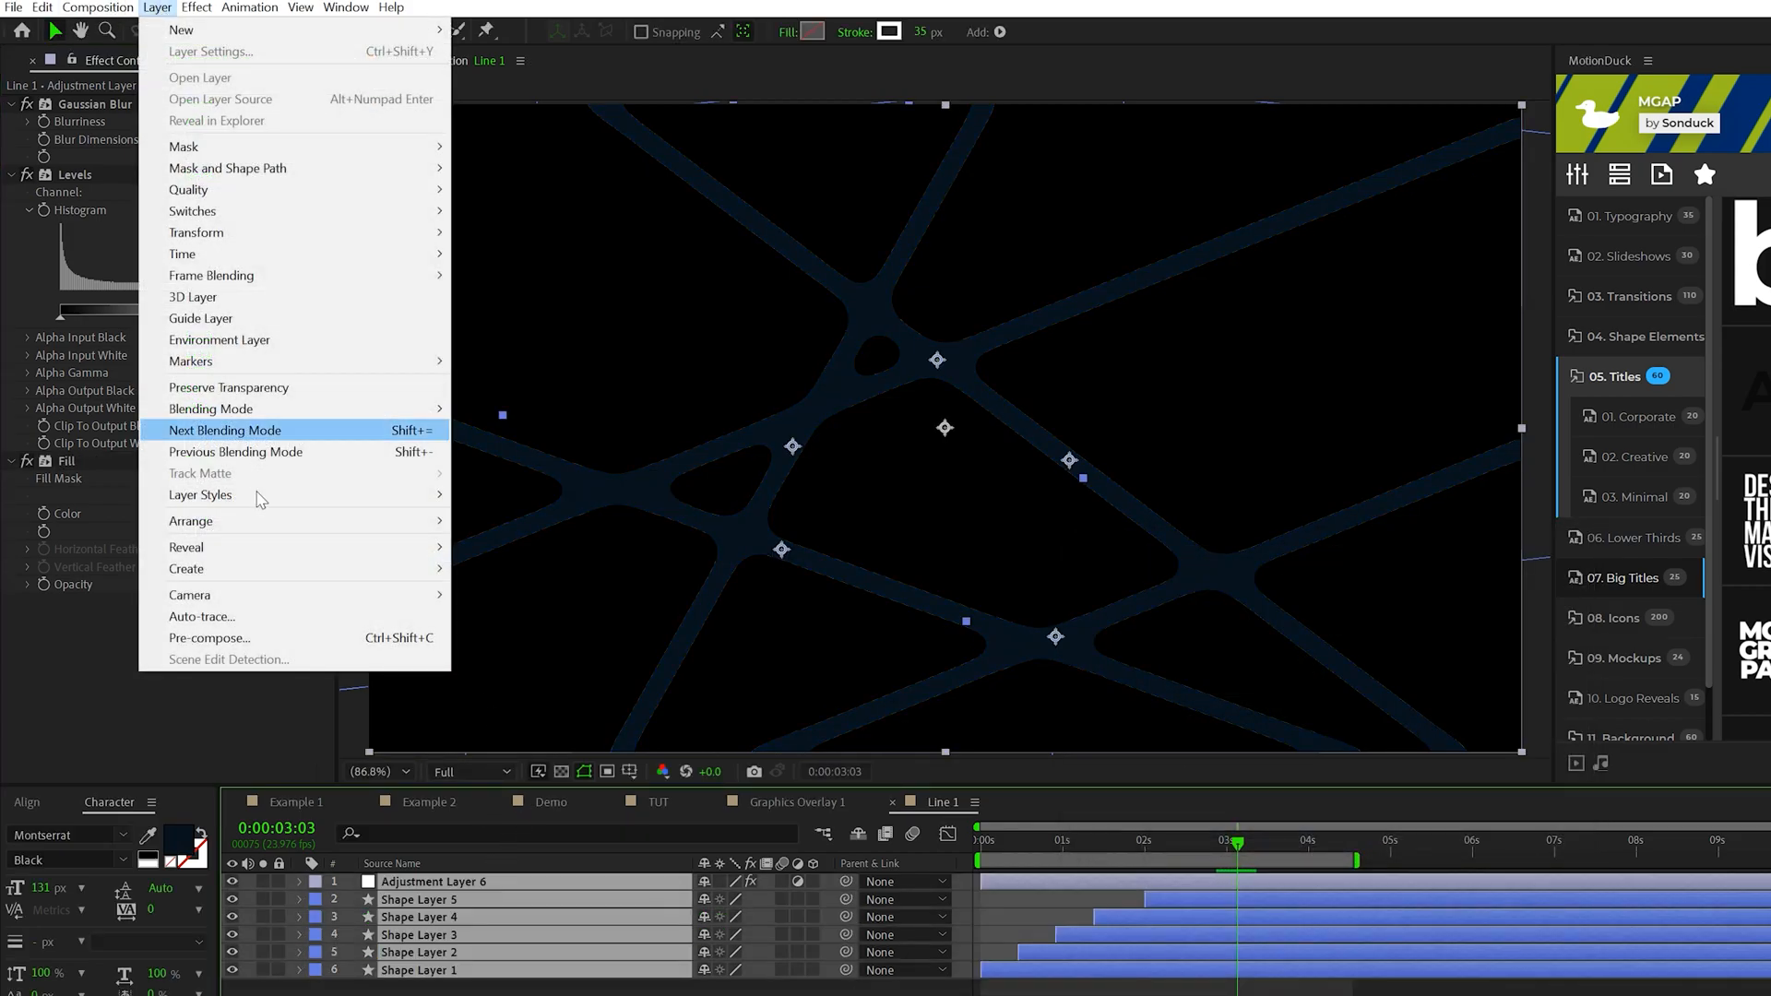
Step: Precompose all layers into Graphic Overlay 1 and select that layer
left_click(208, 638)
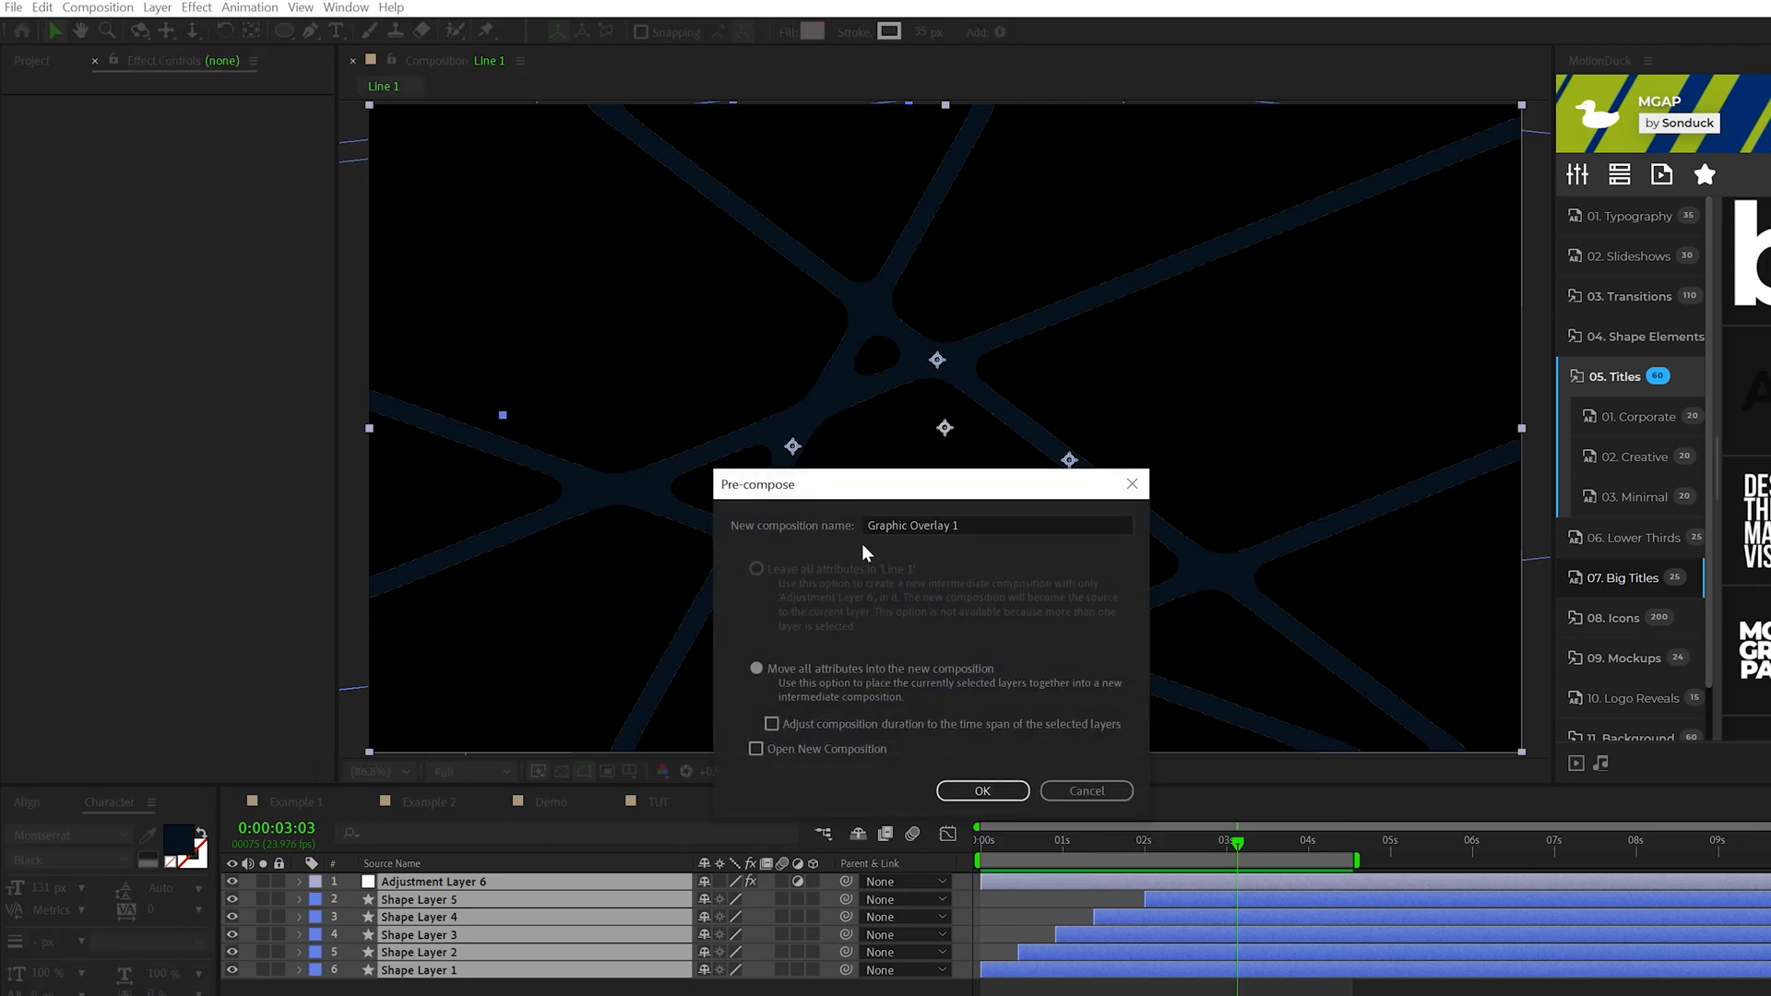
left_click(980, 791)
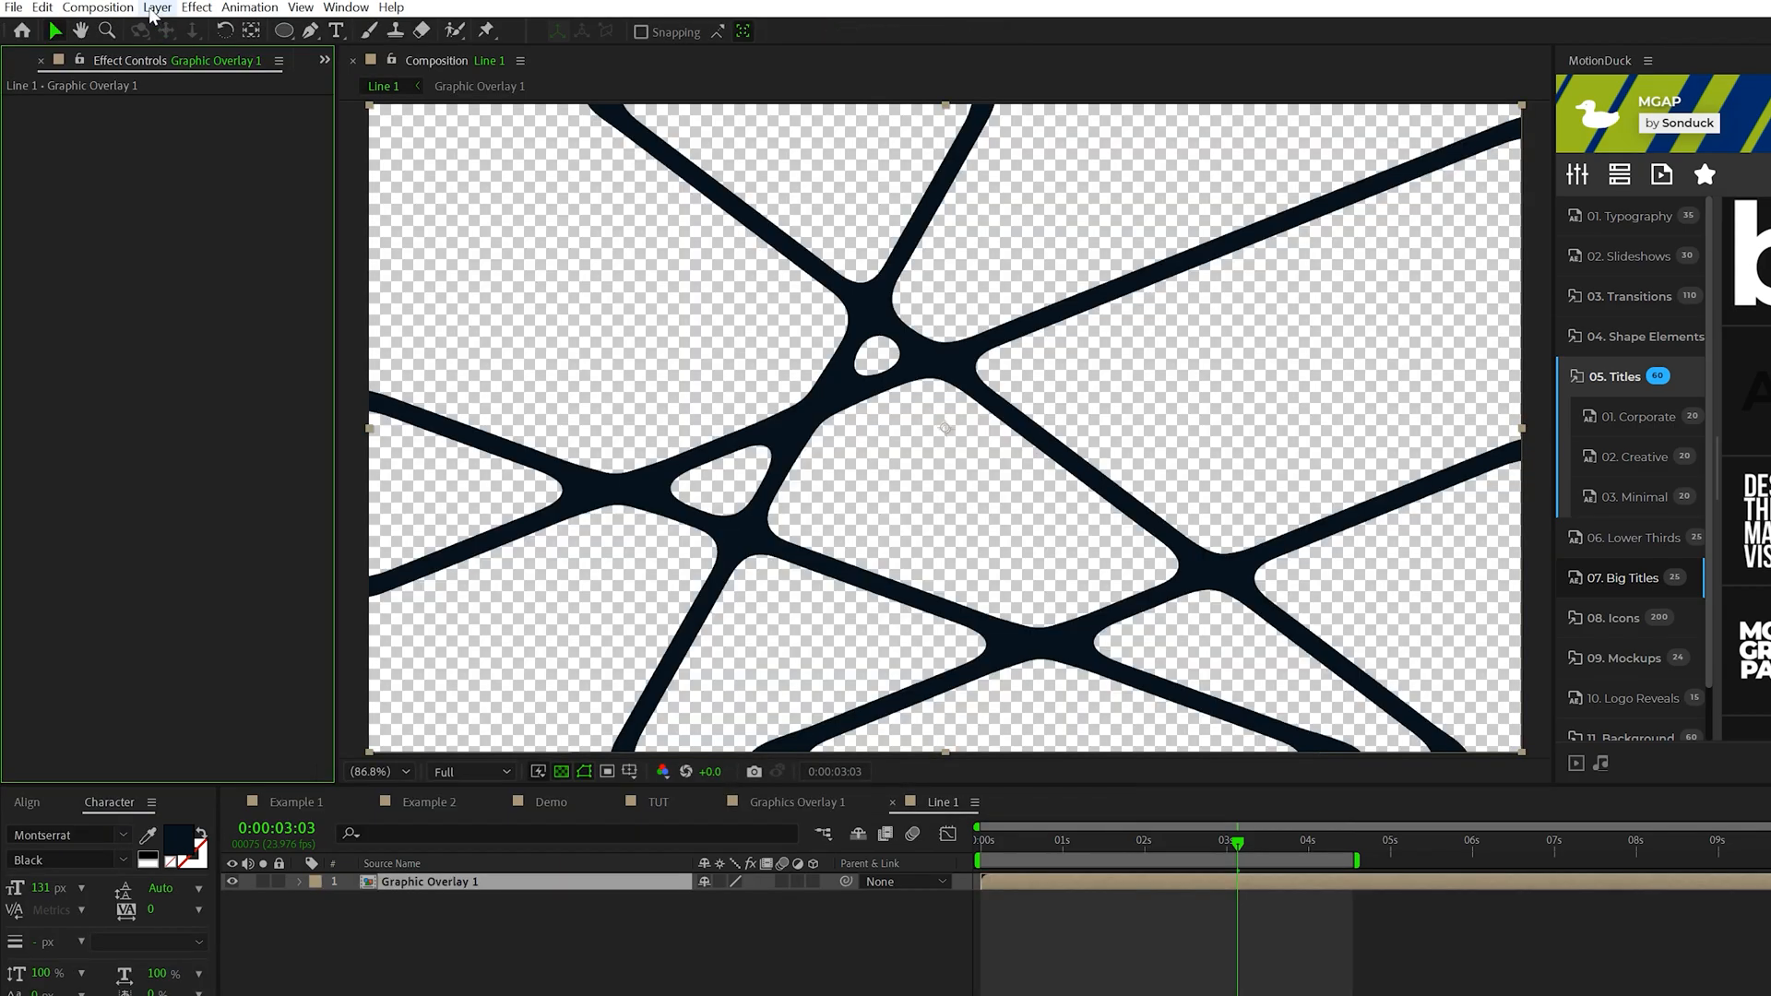
left_click(157, 8)
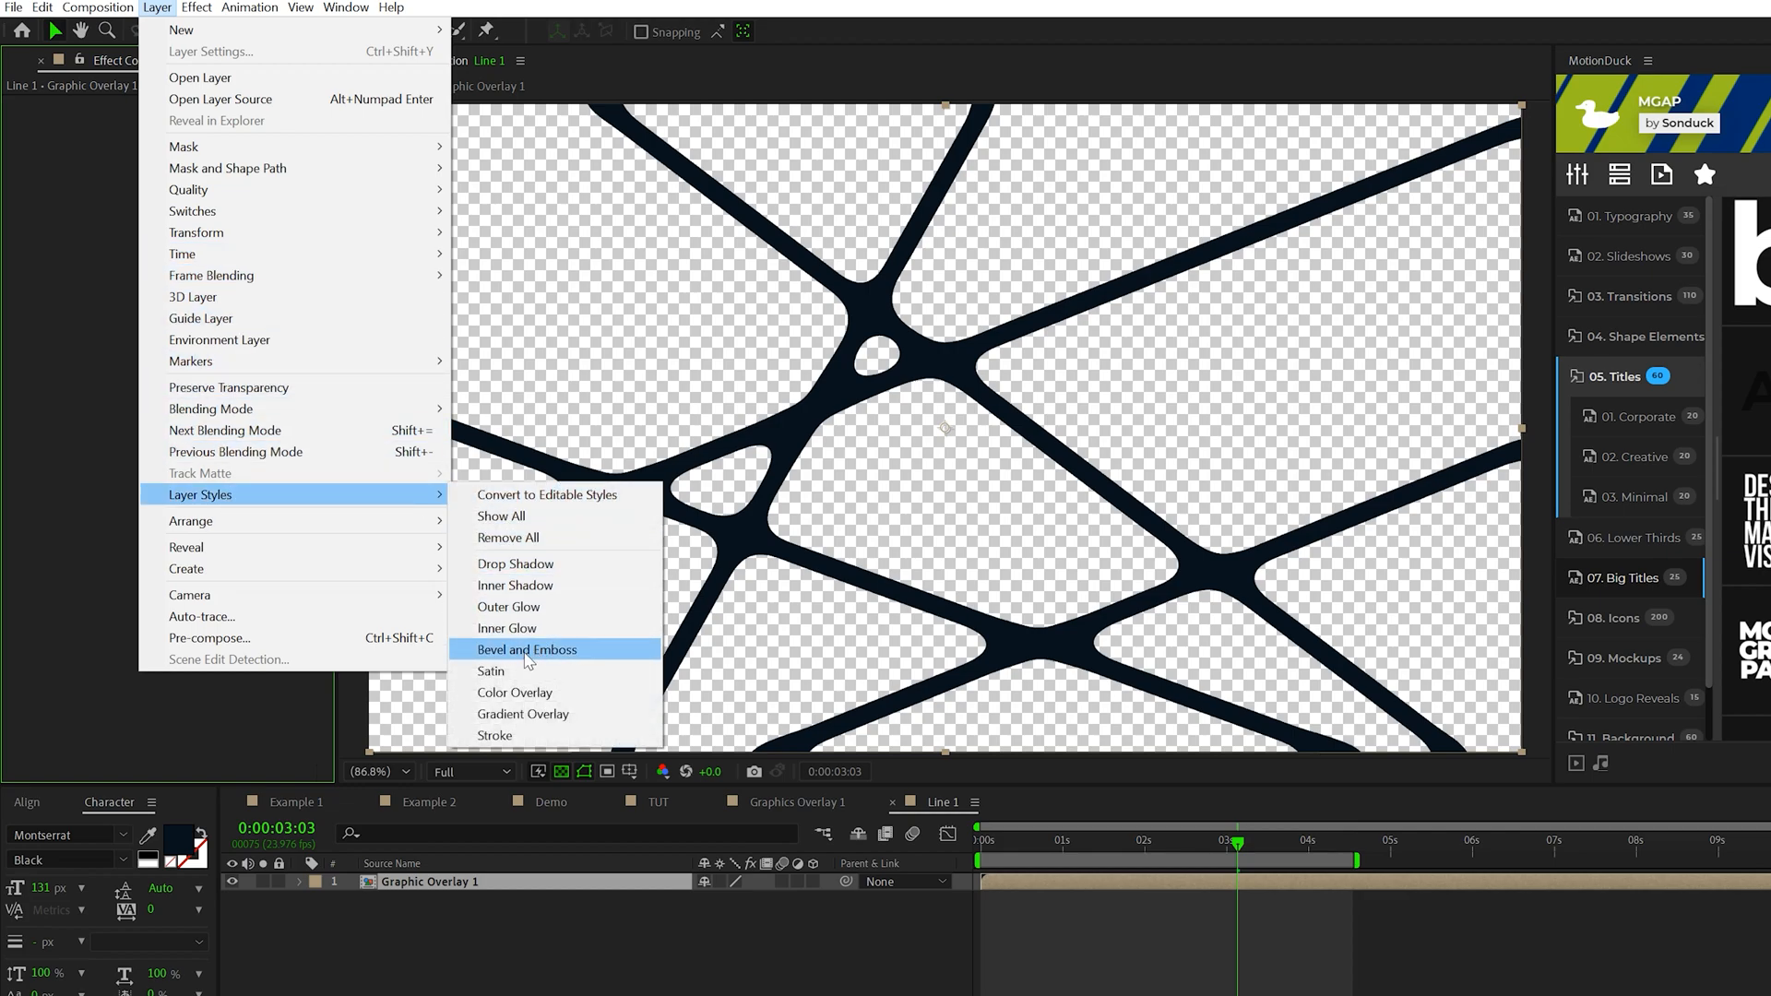
Step: Add Bevel and Emboss with a dark blue highlight colour to Graphic Overlay 1
left_click(526, 649)
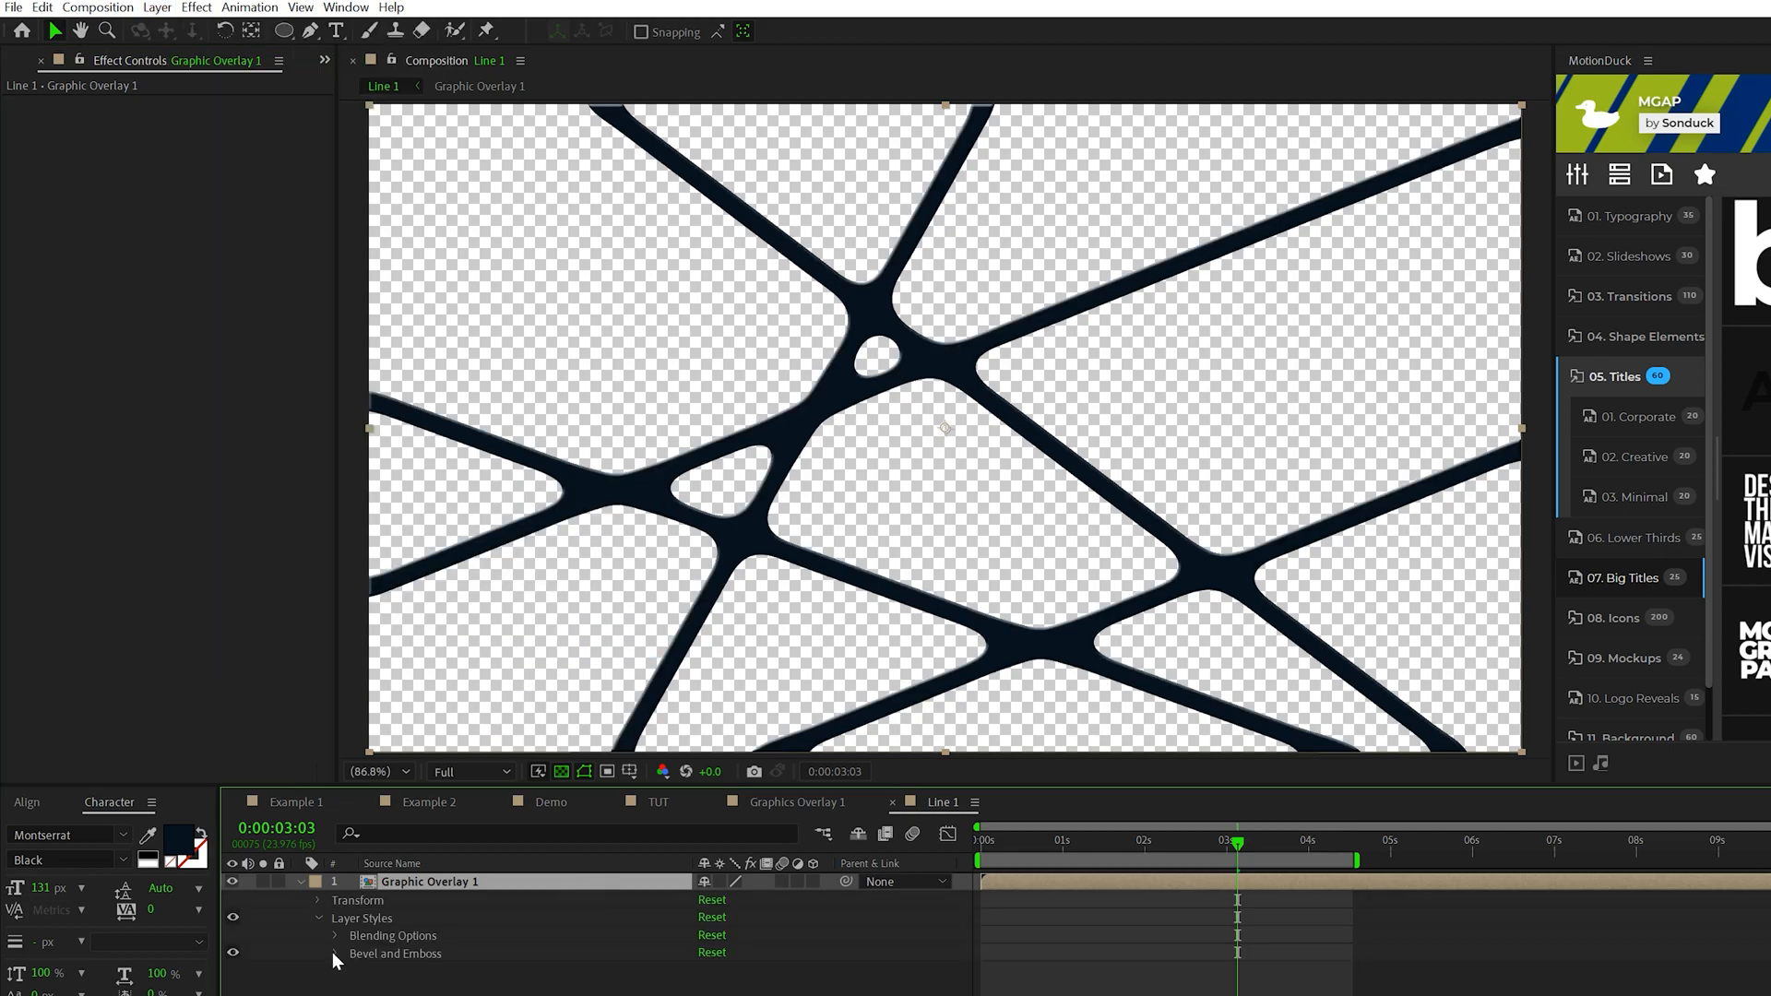
left_click(333, 952)
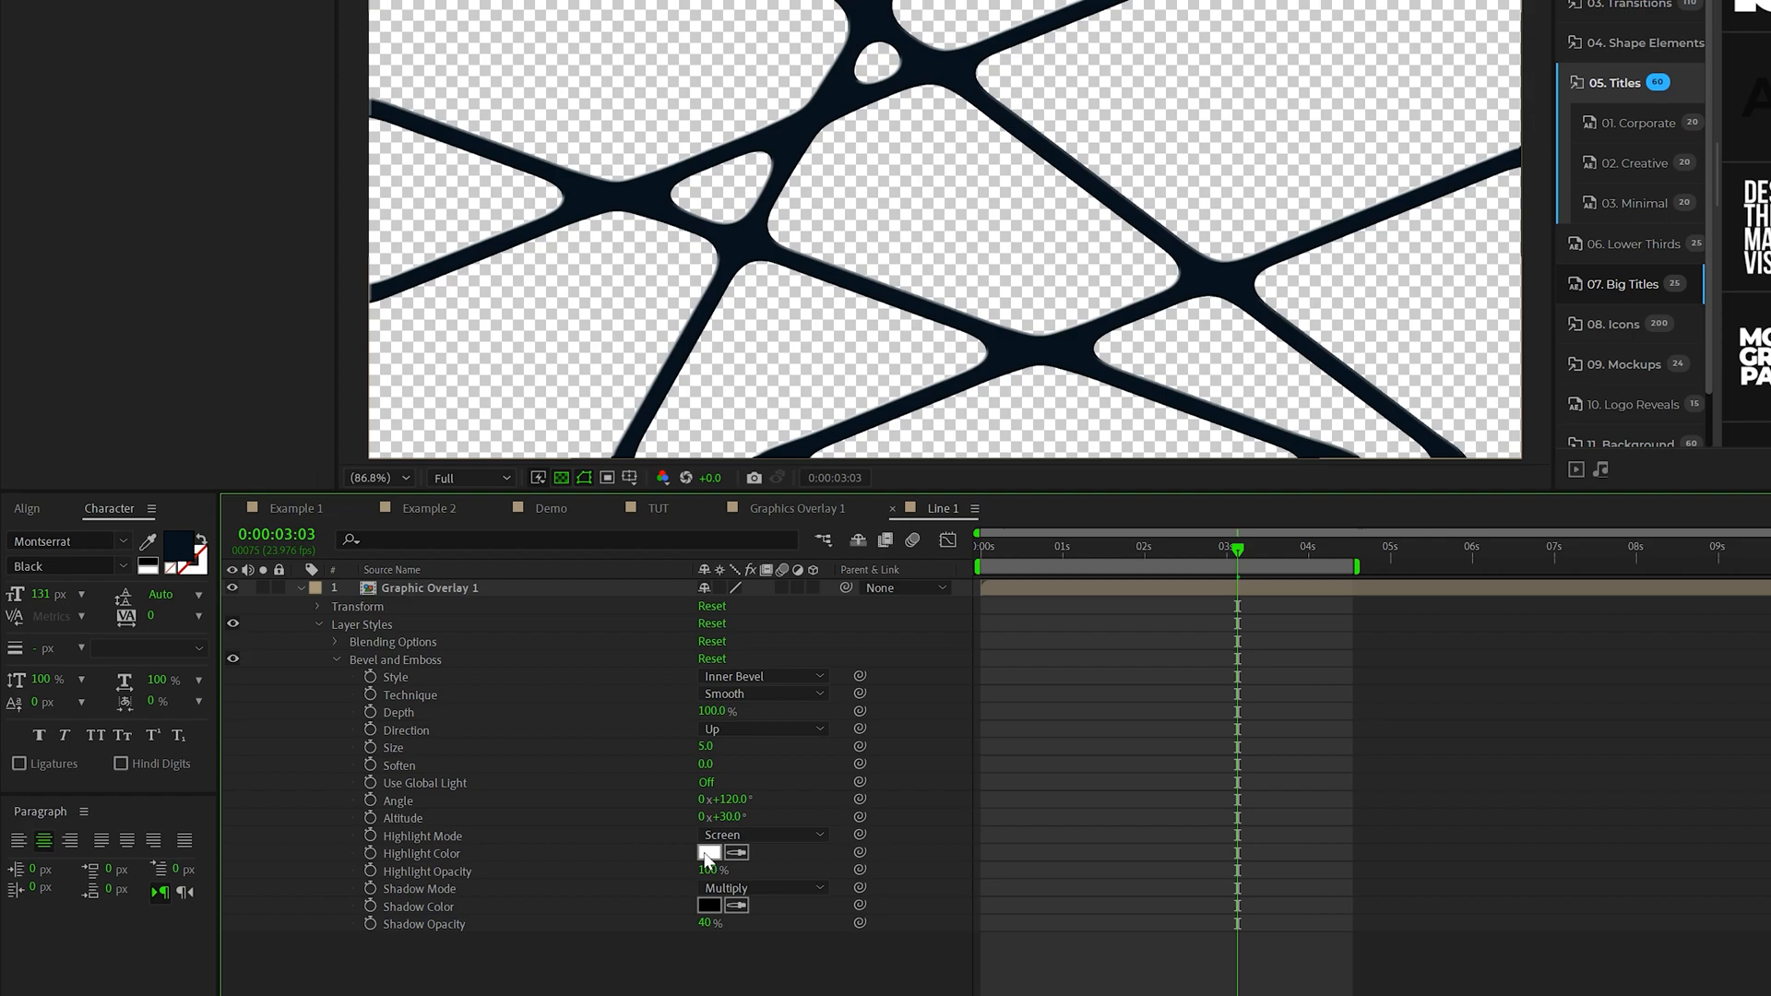
left_click(707, 852)
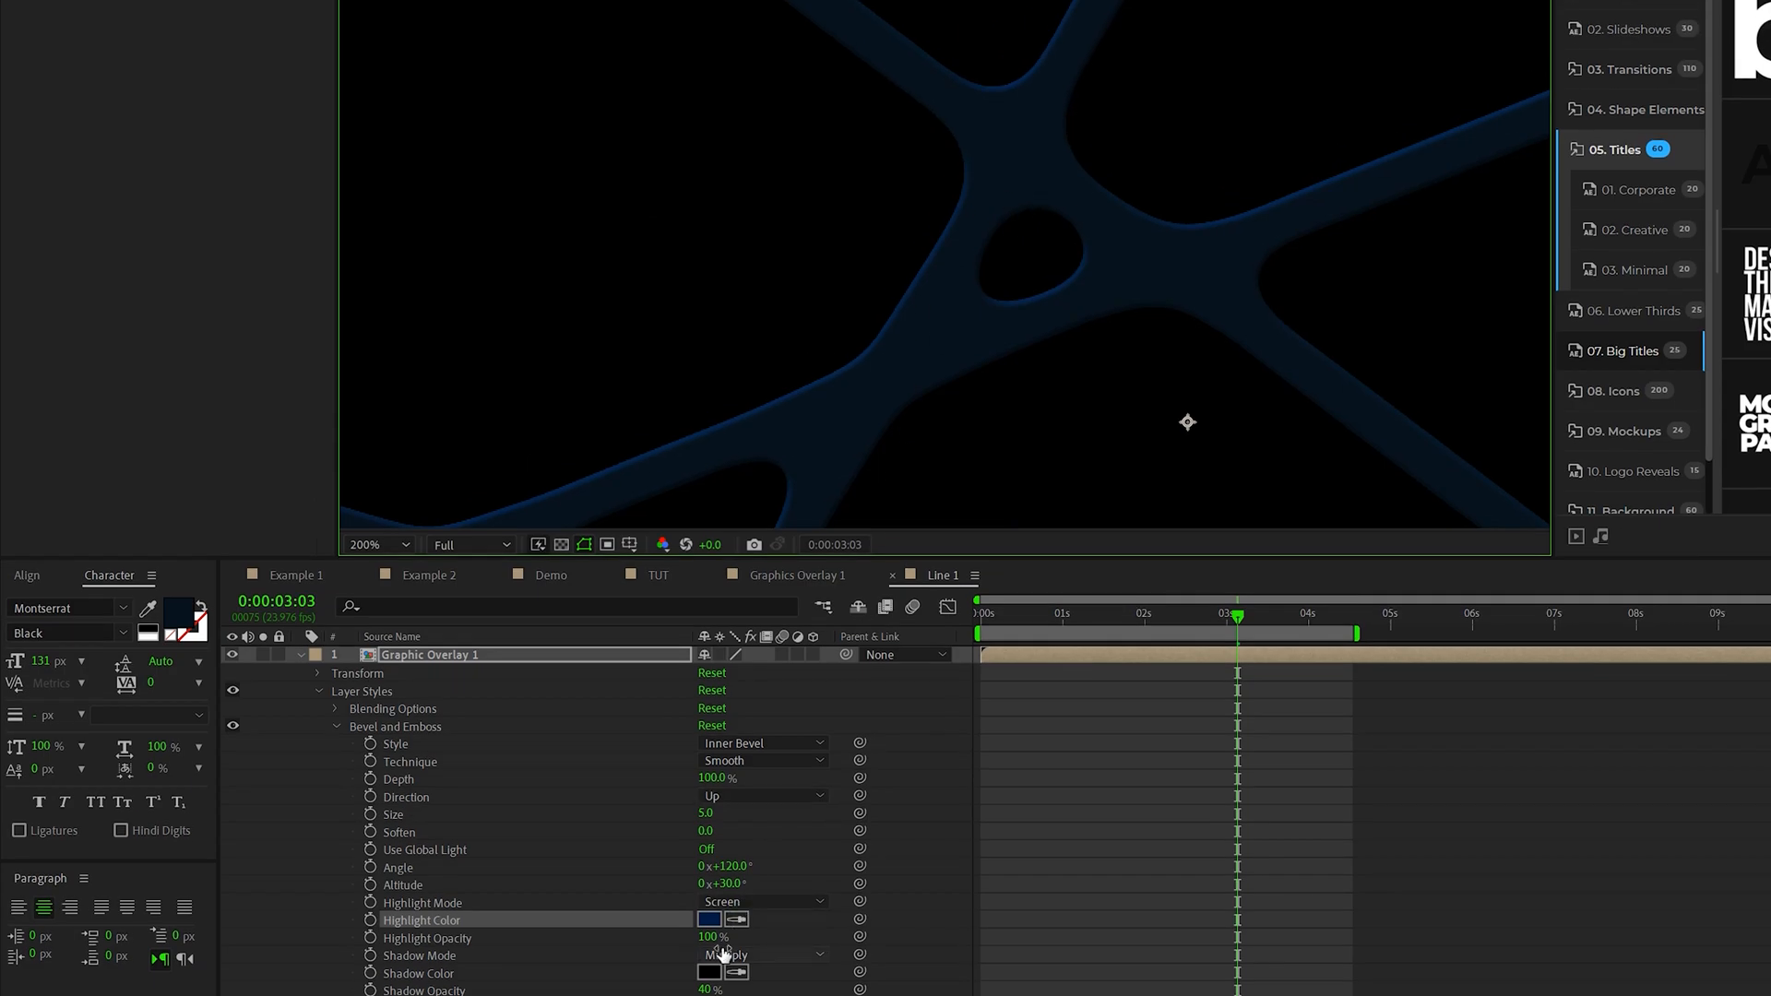
left_click(709, 920)
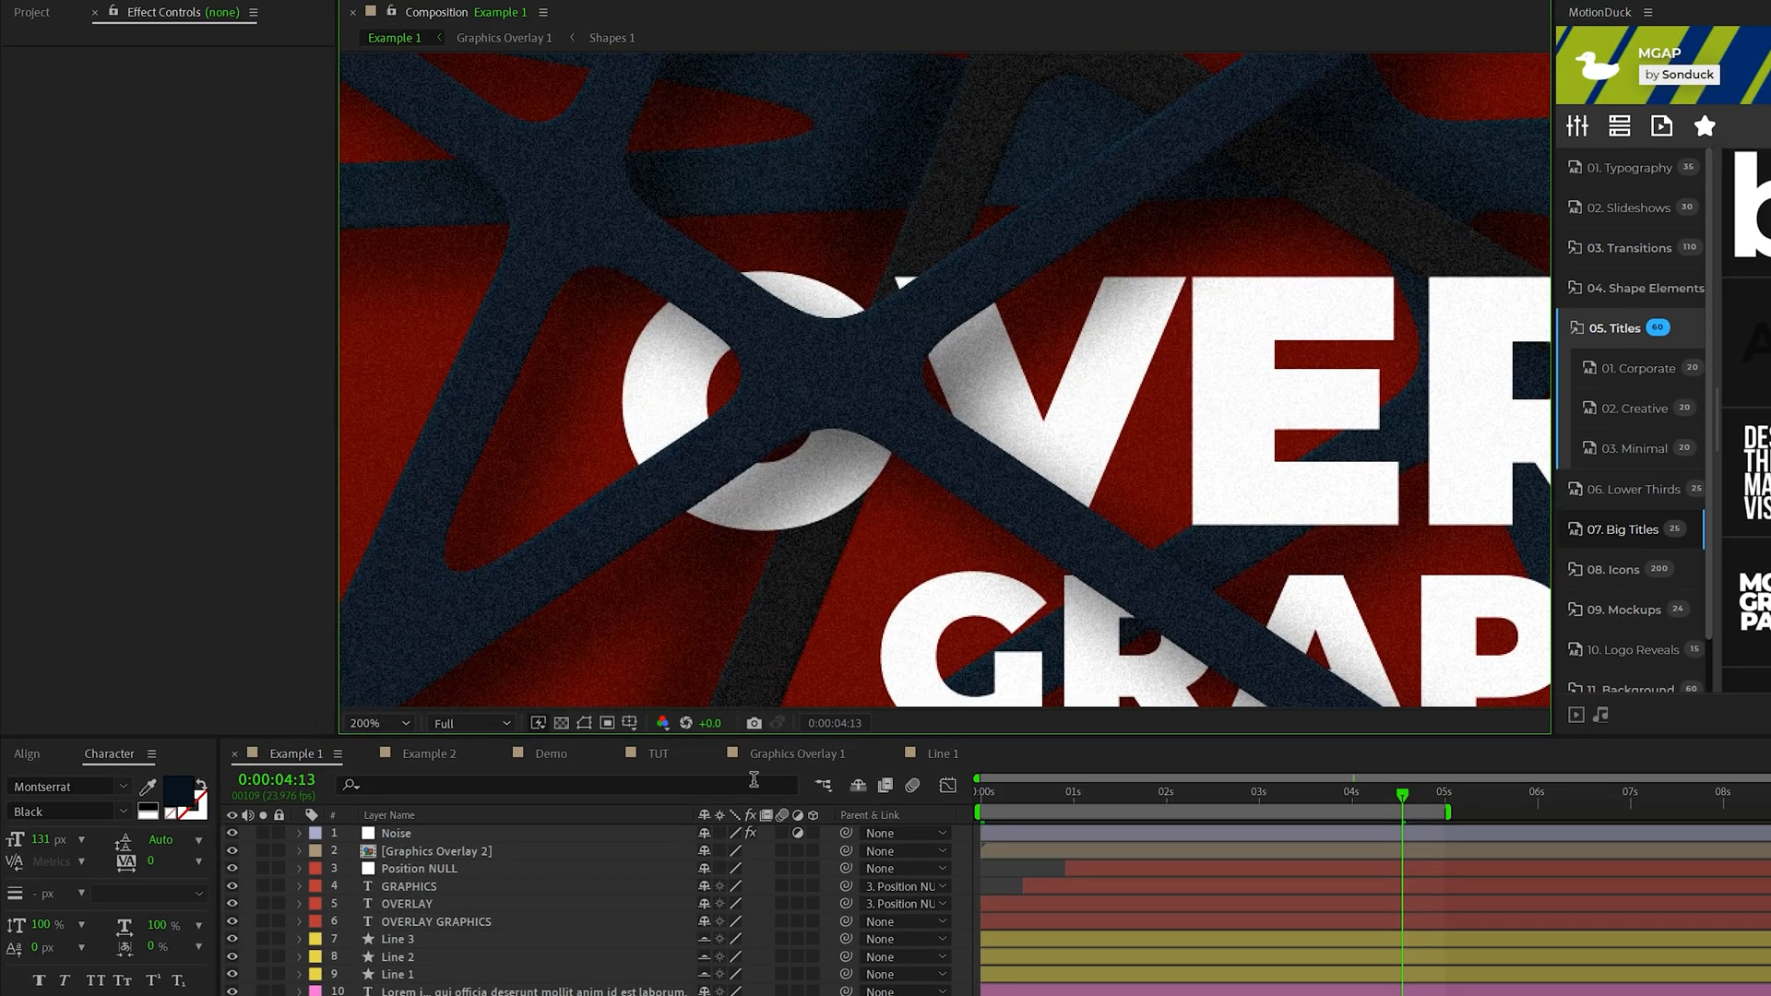
Step: Return to Line 1 and adjust the Drop Shadow settings
left_click(196, 25)
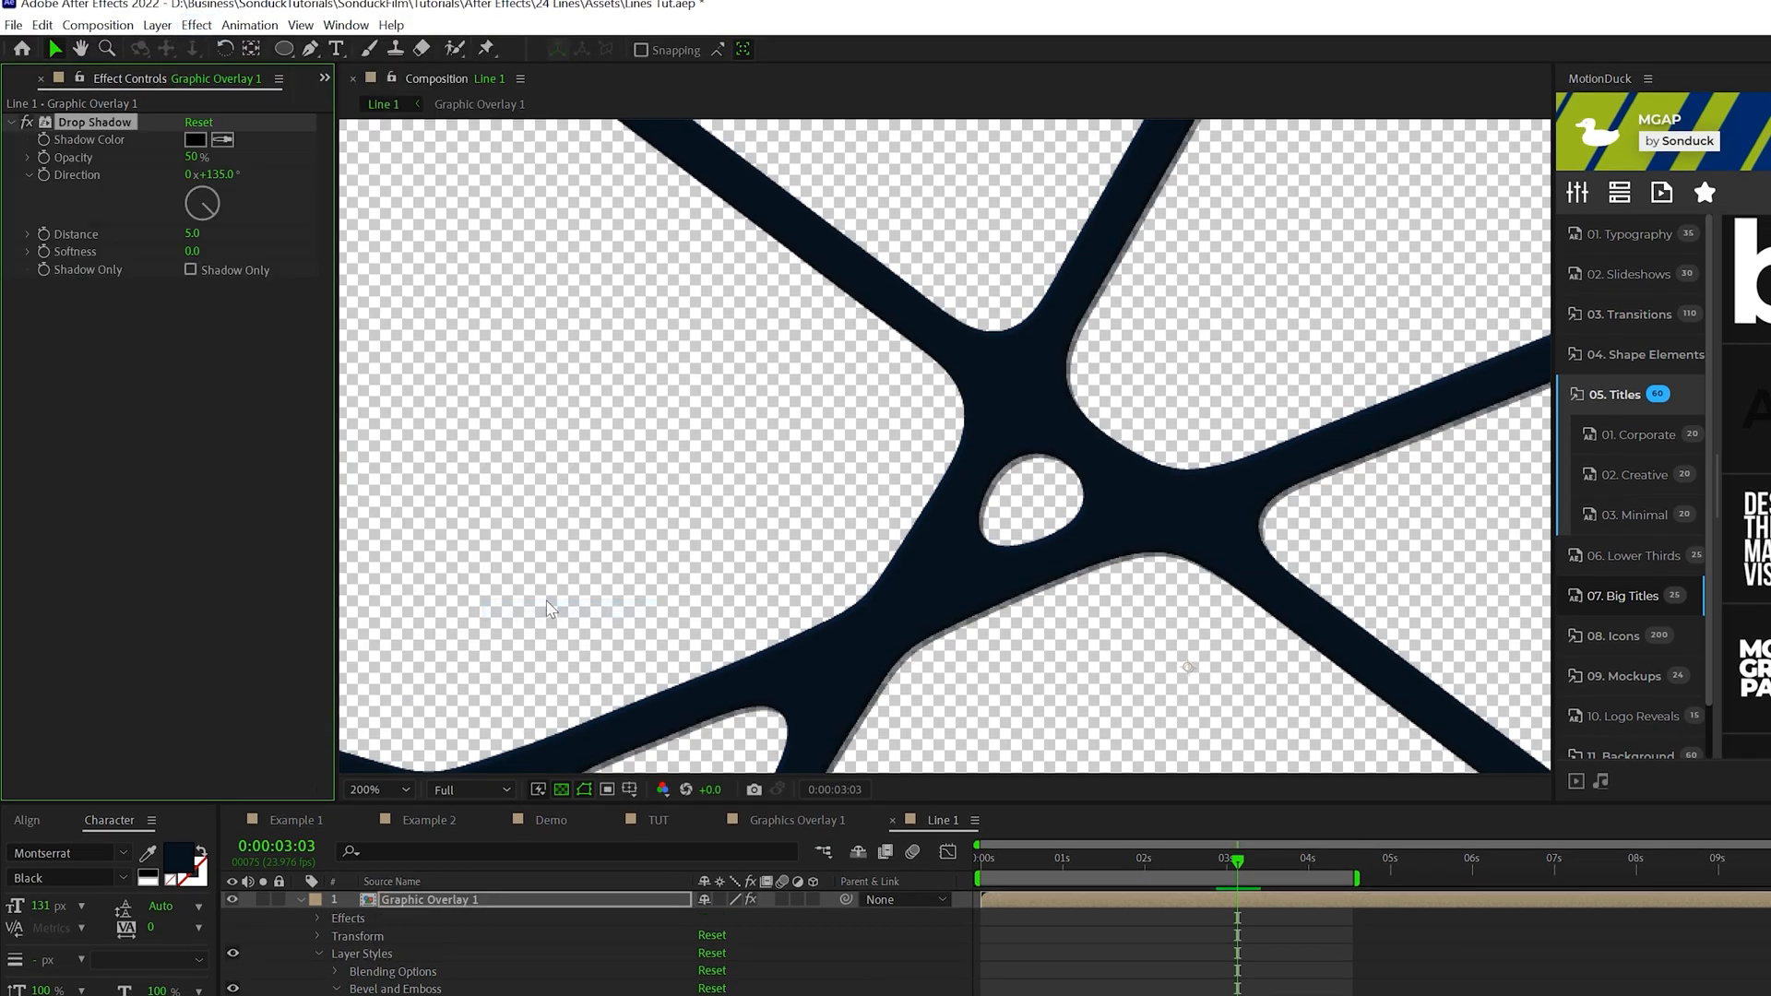
double_click(200, 156)
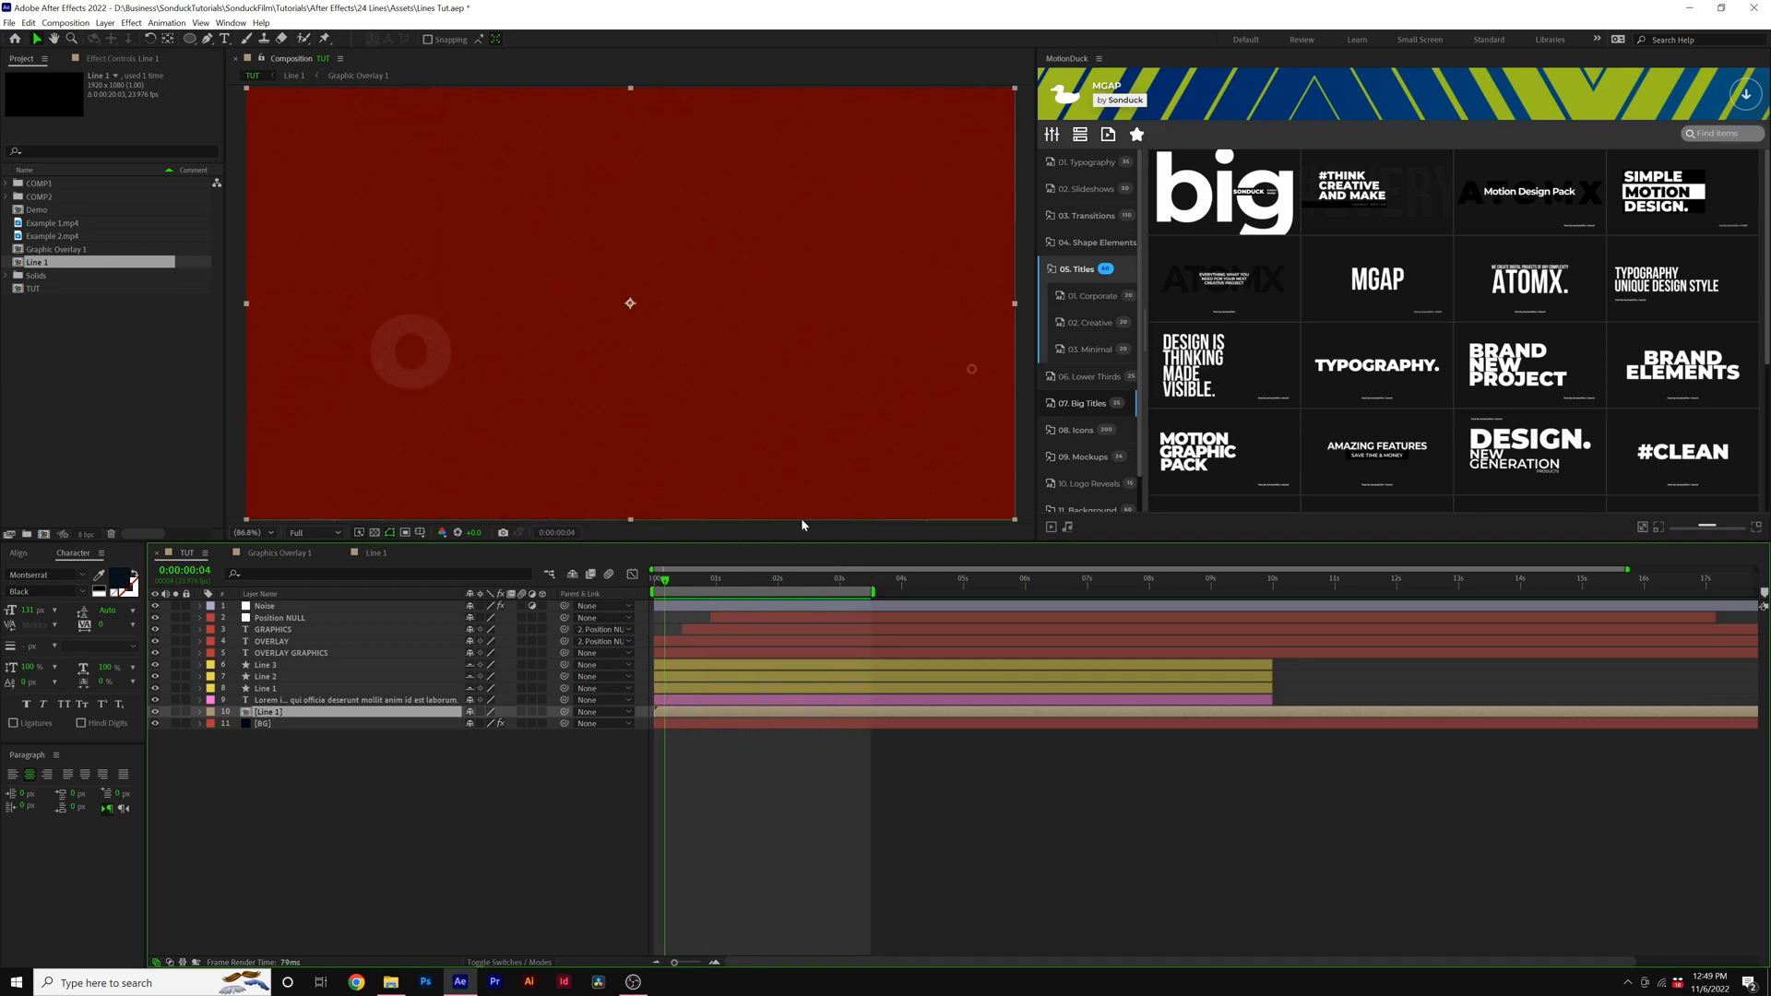
Step: Open the Line 1 composition and select Graphic Overlay 1 for duplicating
left_click(836, 577)
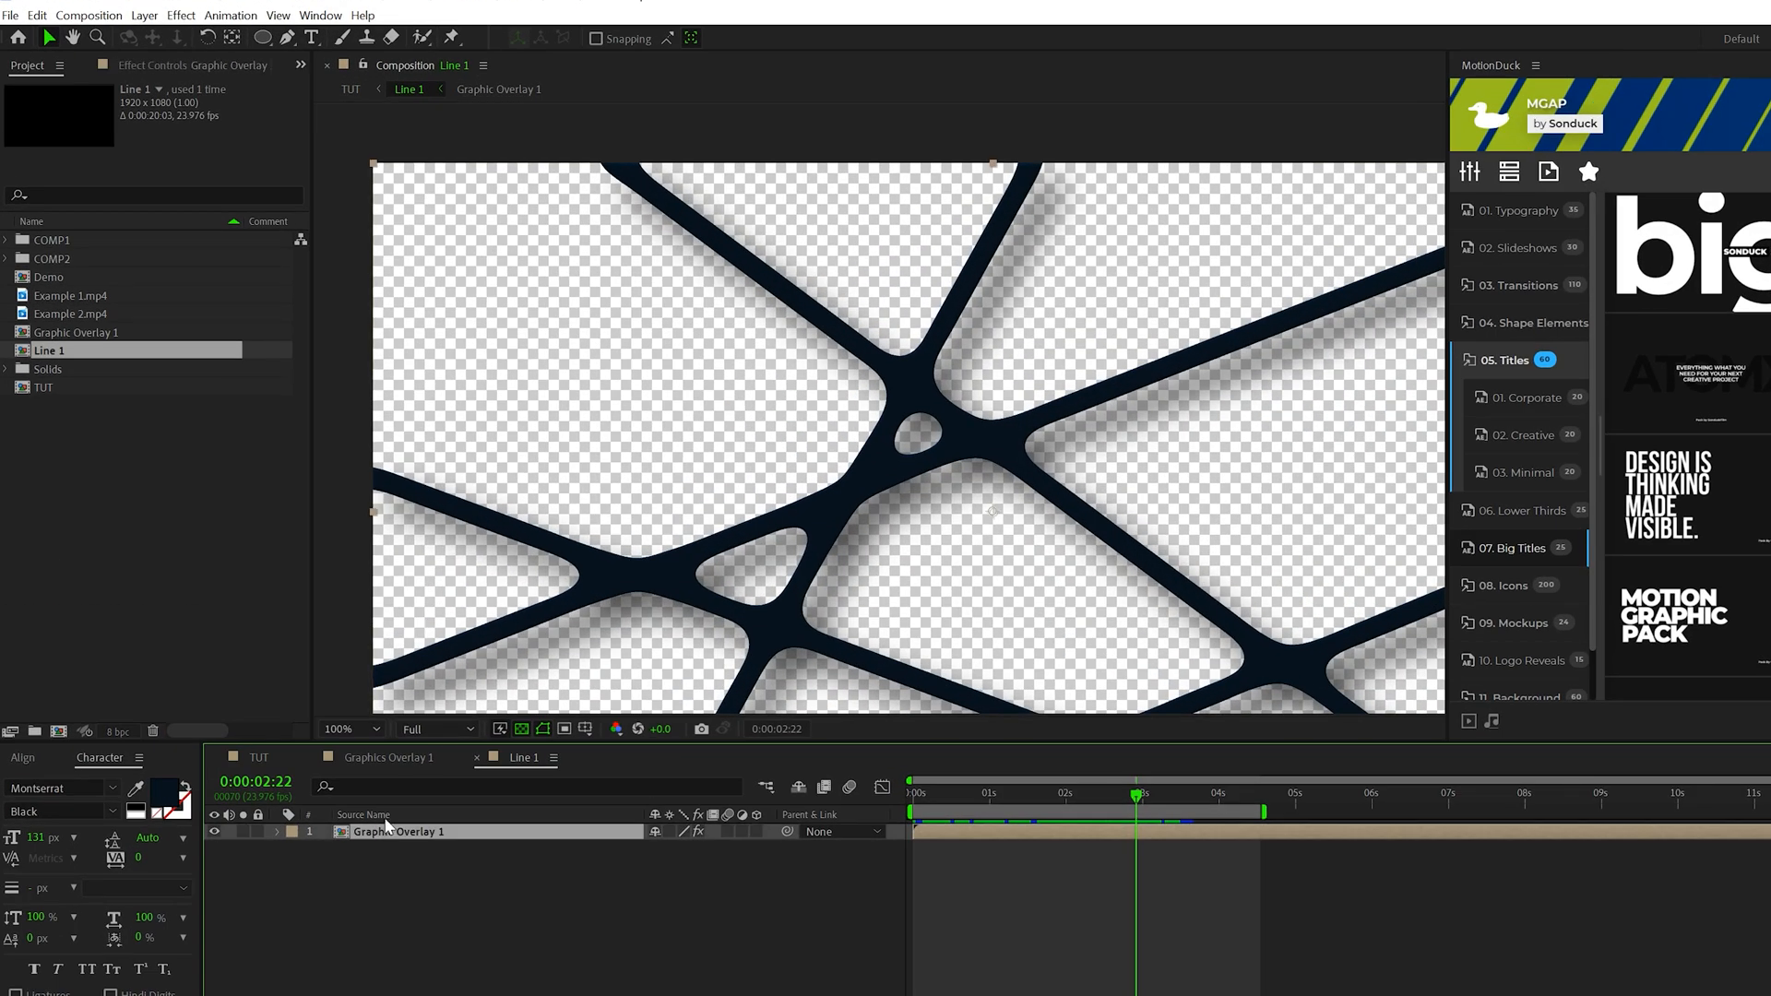
left_click(76, 332)
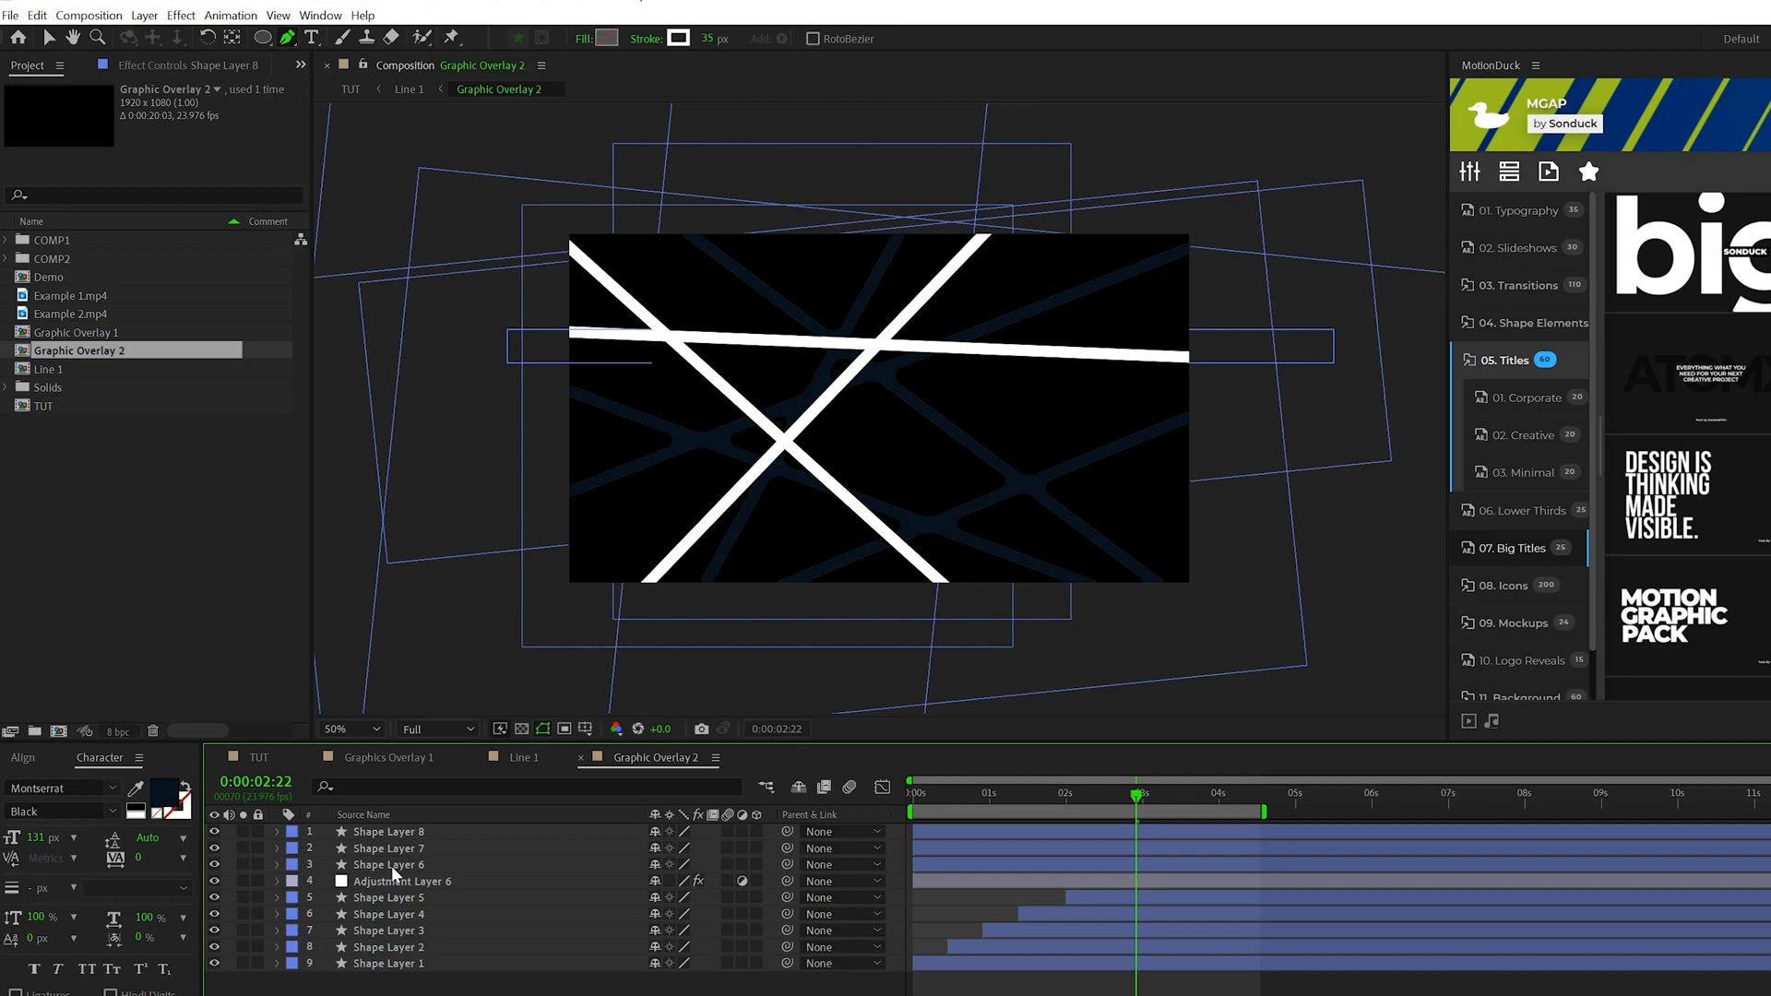
Step: Animate Shape Layers 6–8 with rotation and set the fill to dark grey #151515
left_click(391, 897)
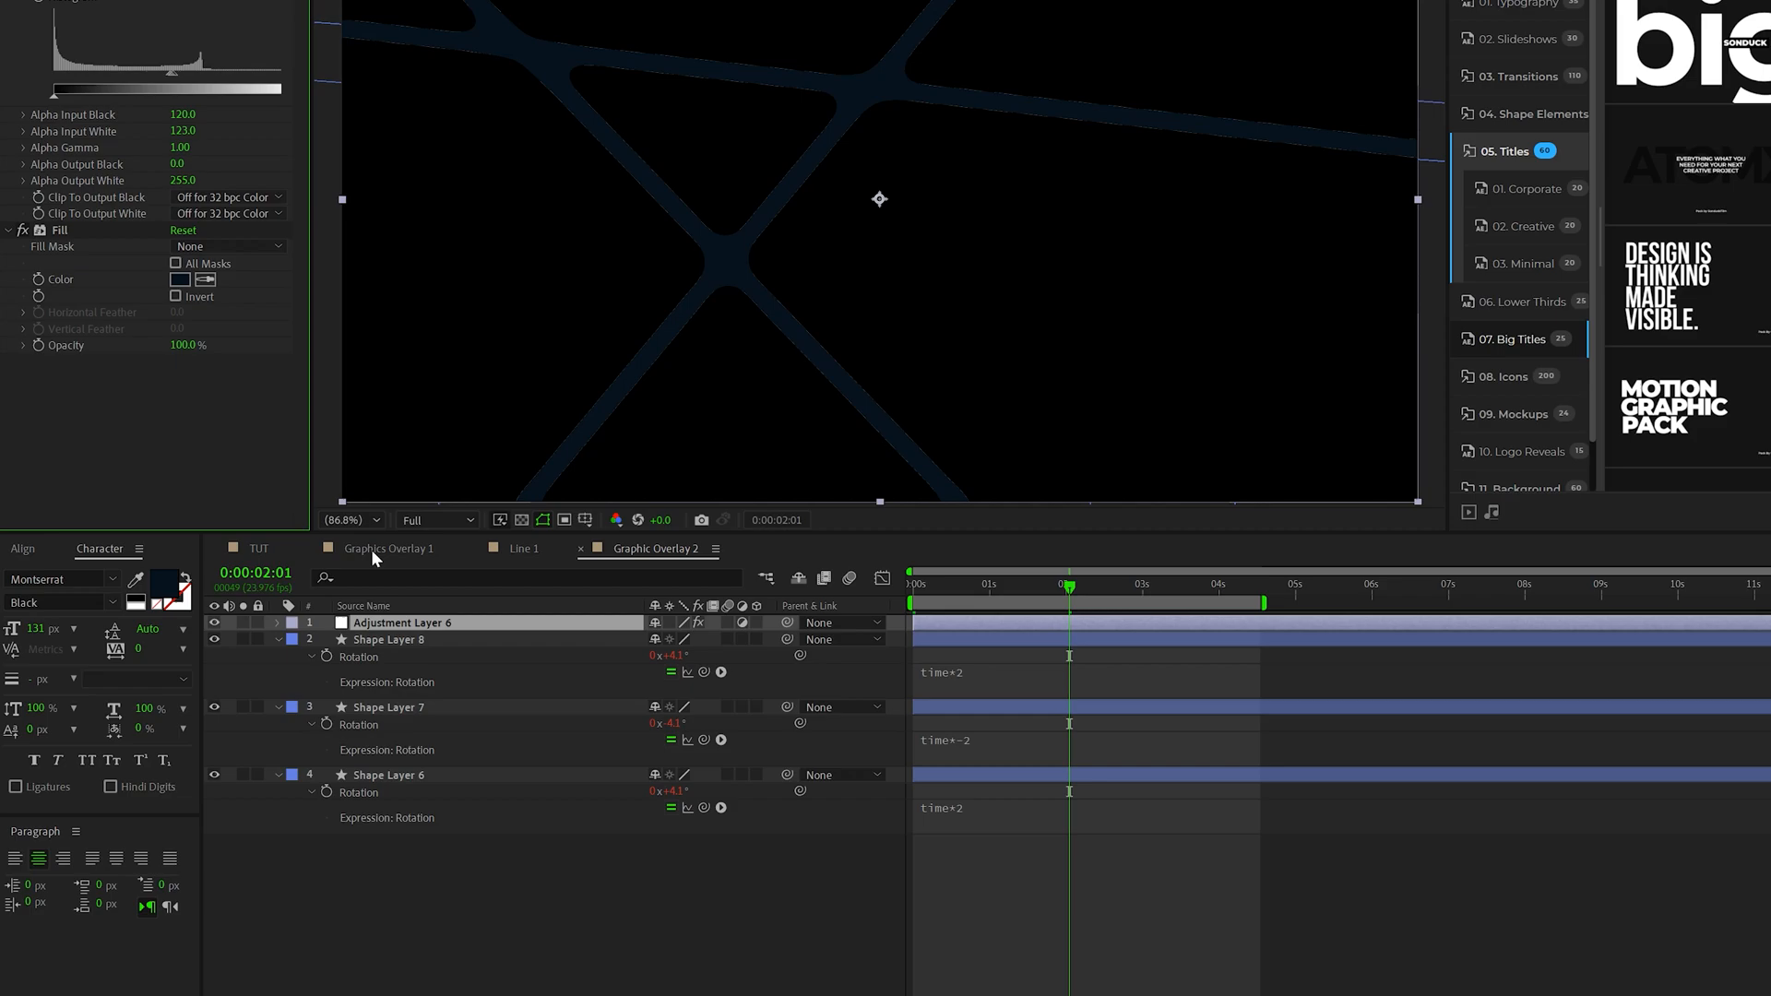
left_click(181, 281)
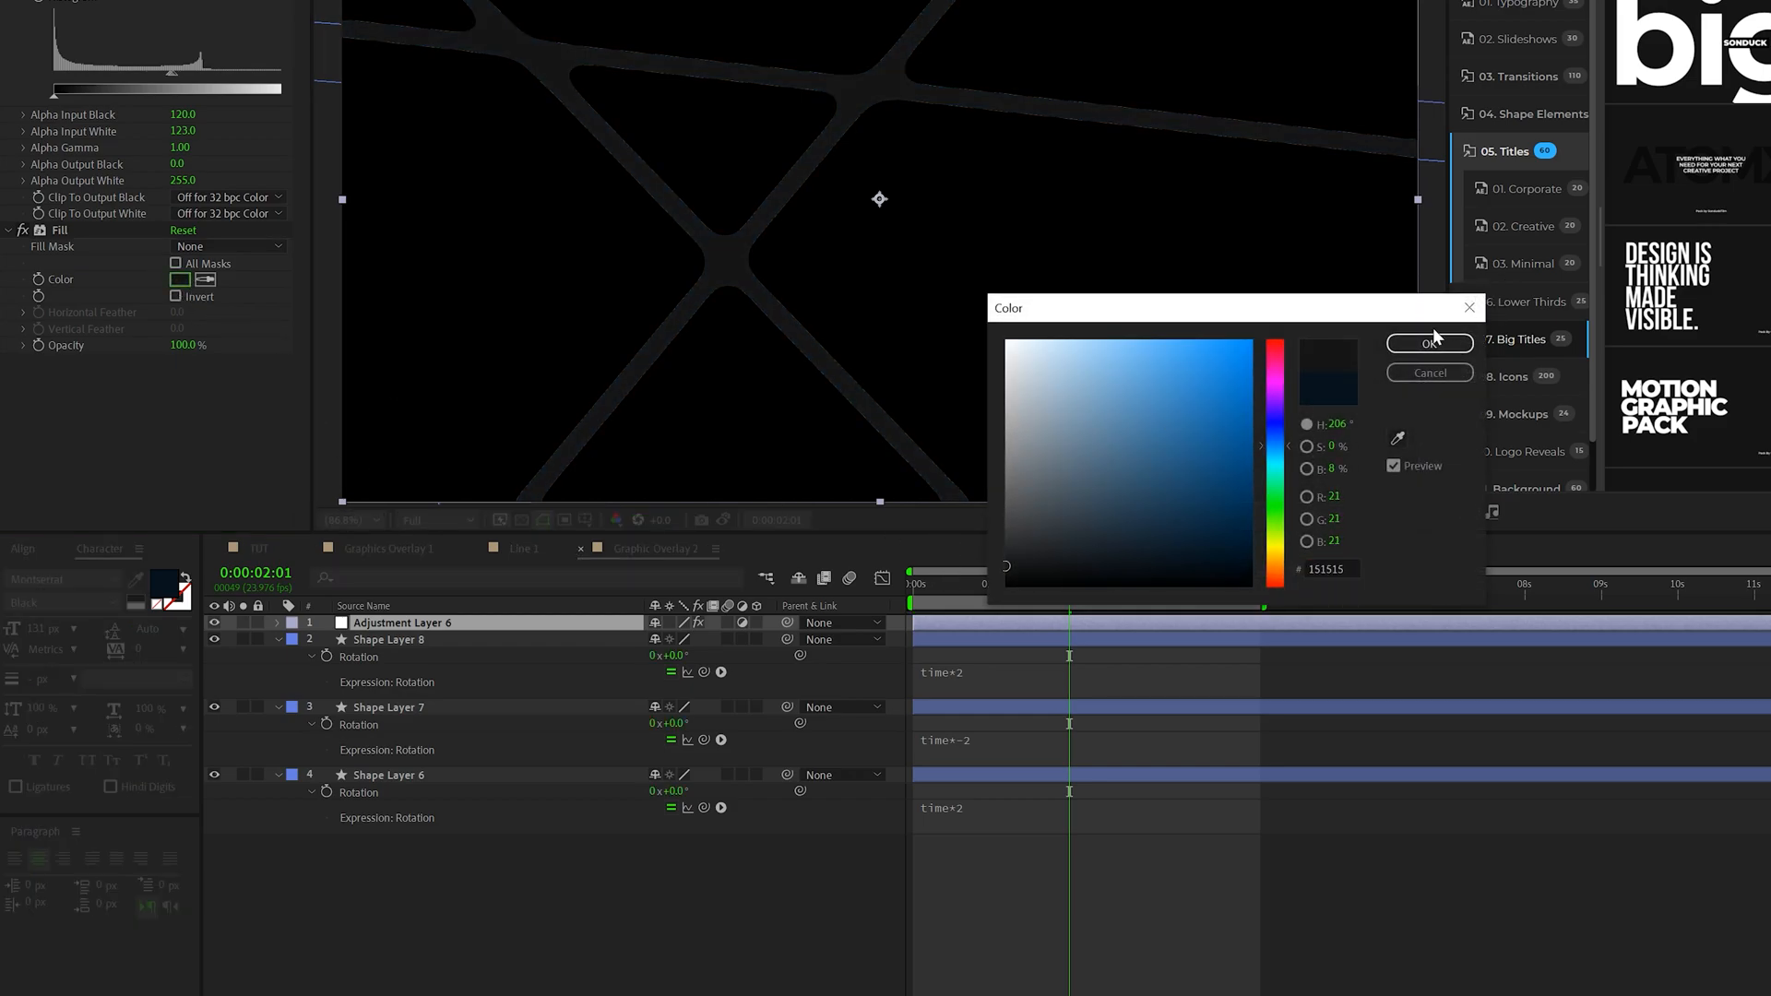
left_click(1428, 343)
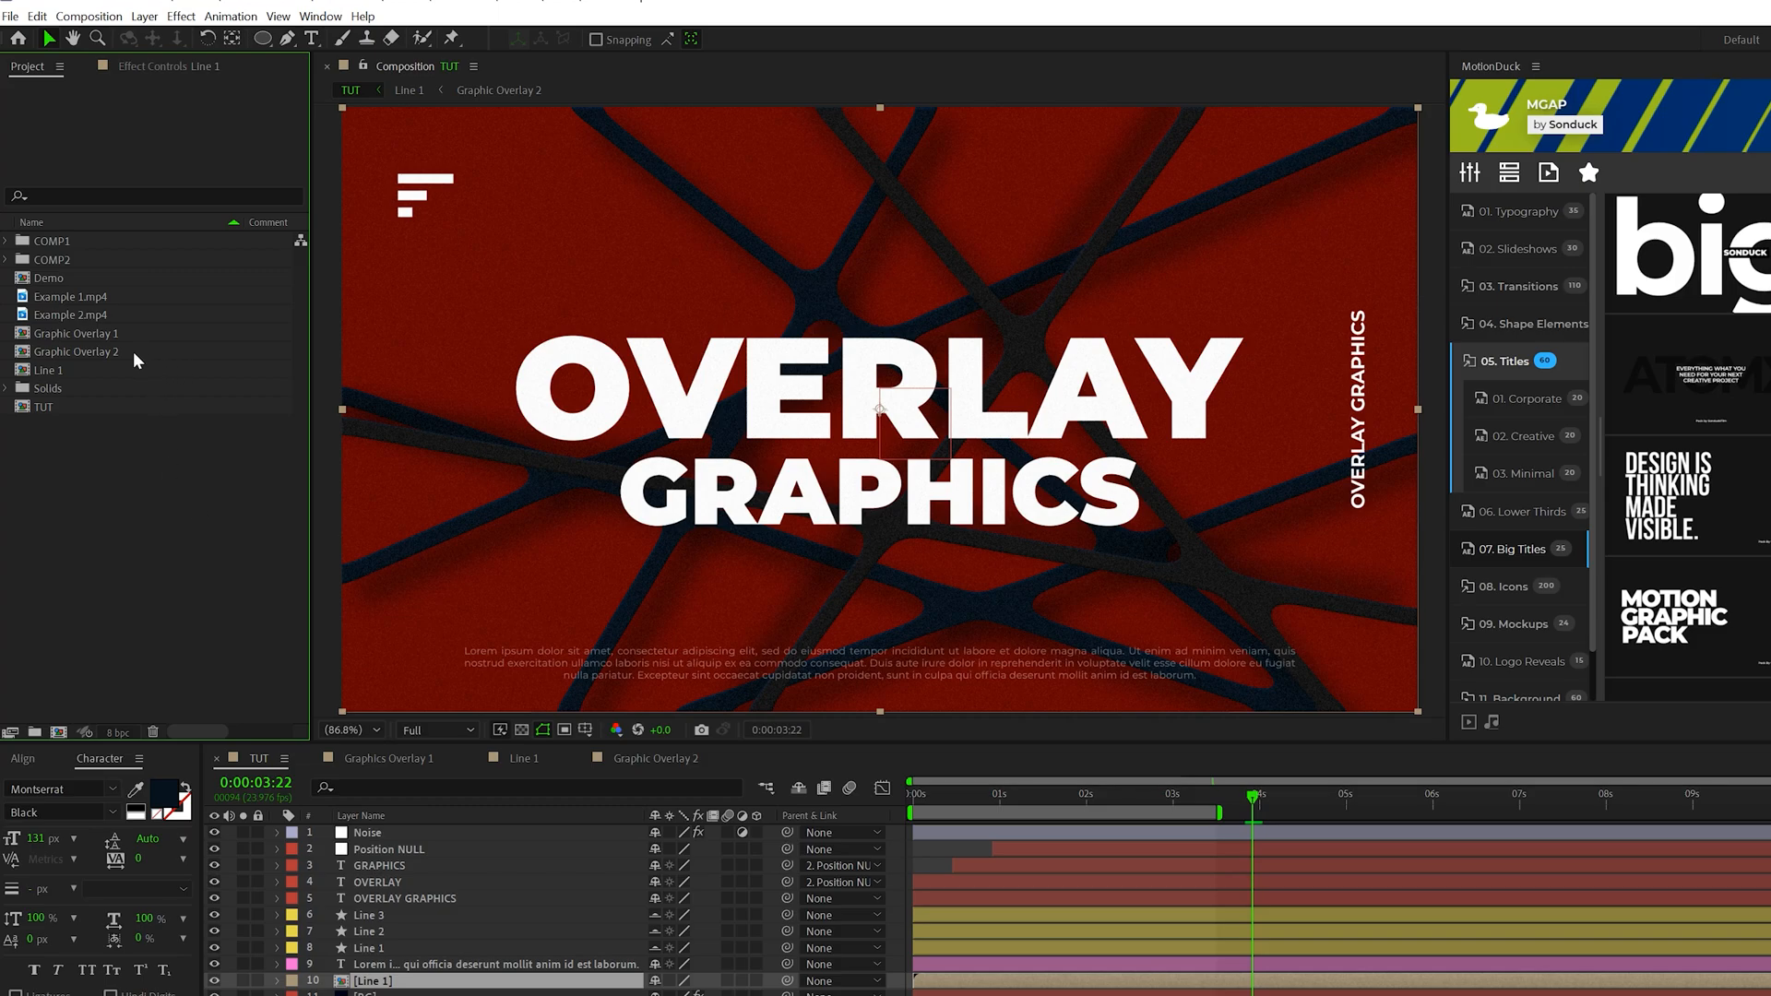
Step: Duplicate Line 1 as Line 2, swap its overlay layer, and add it to TUT
left_click(49, 368)
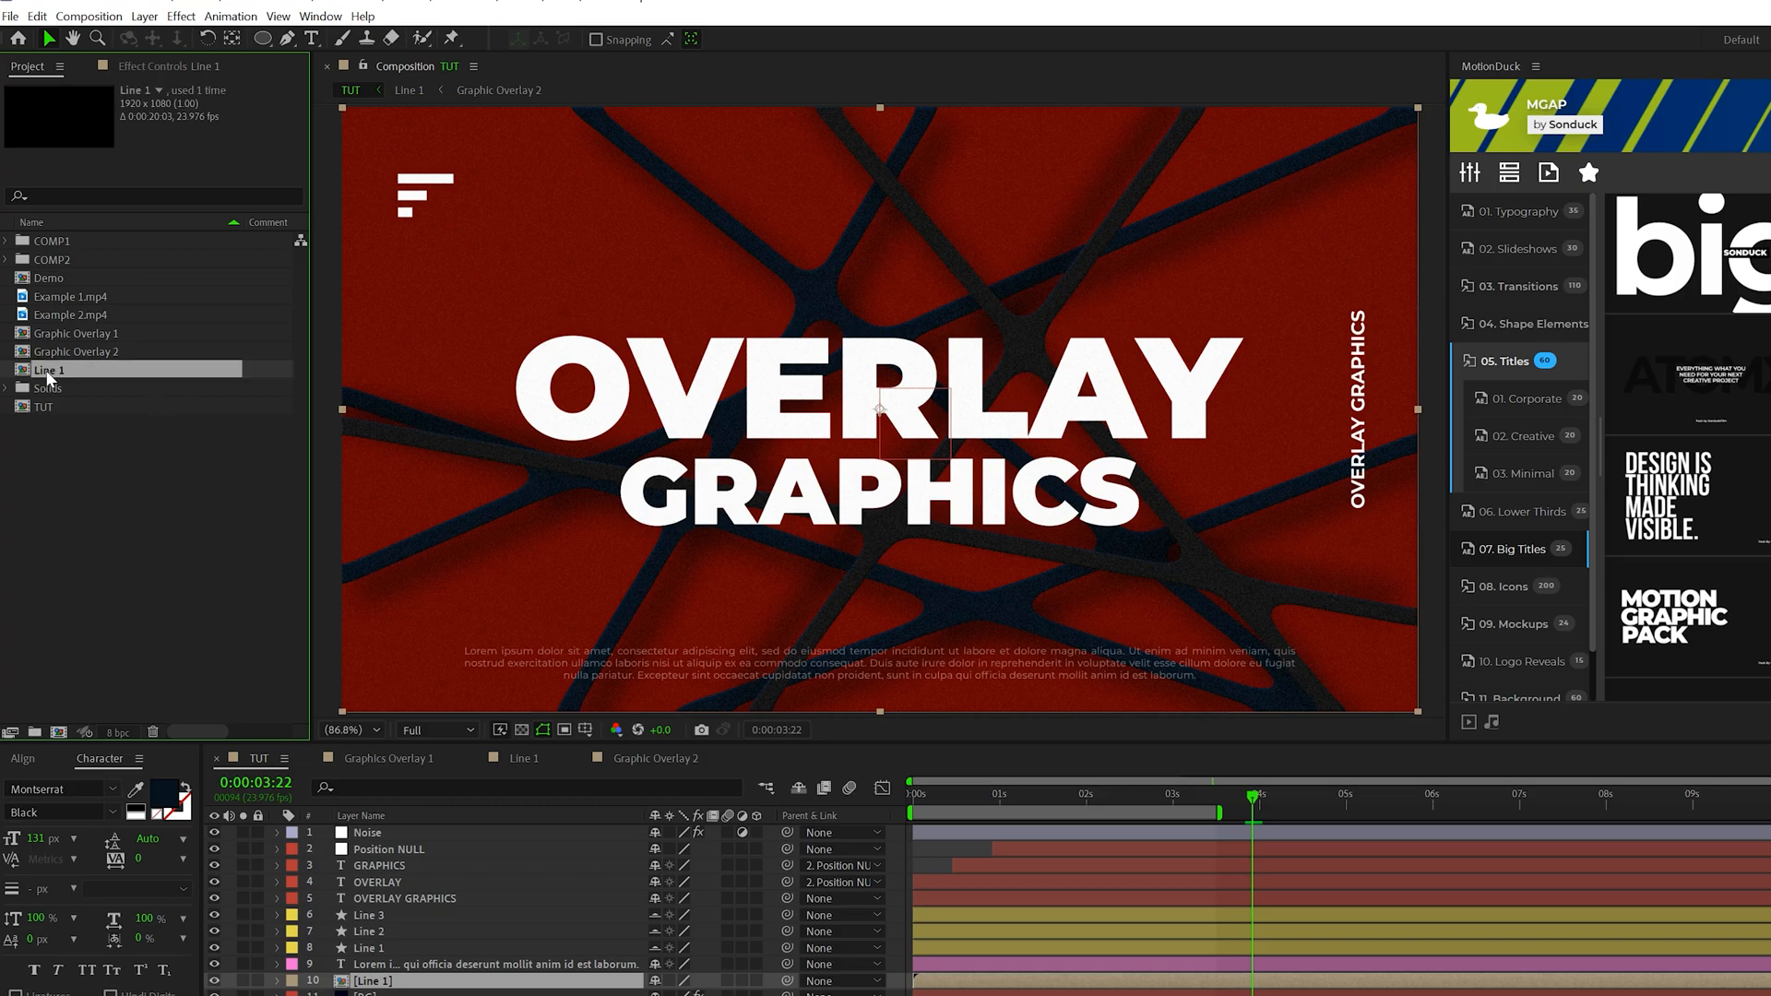
left_click(49, 388)
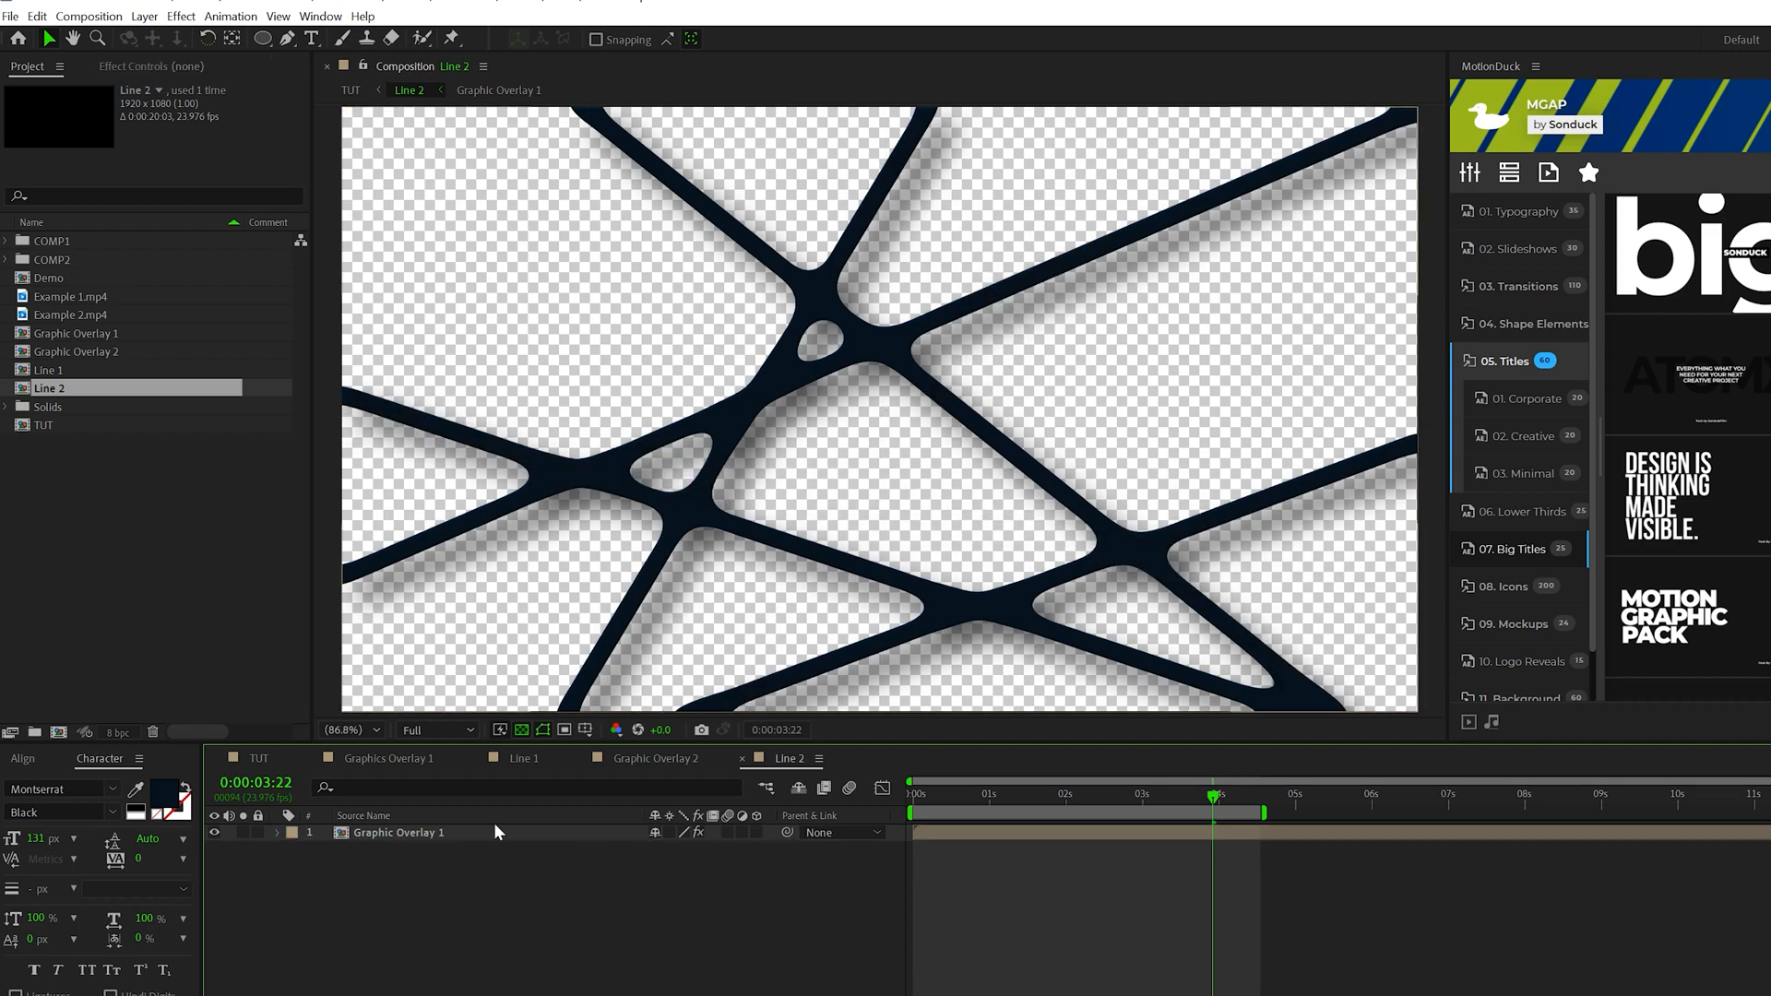
left_click(76, 352)
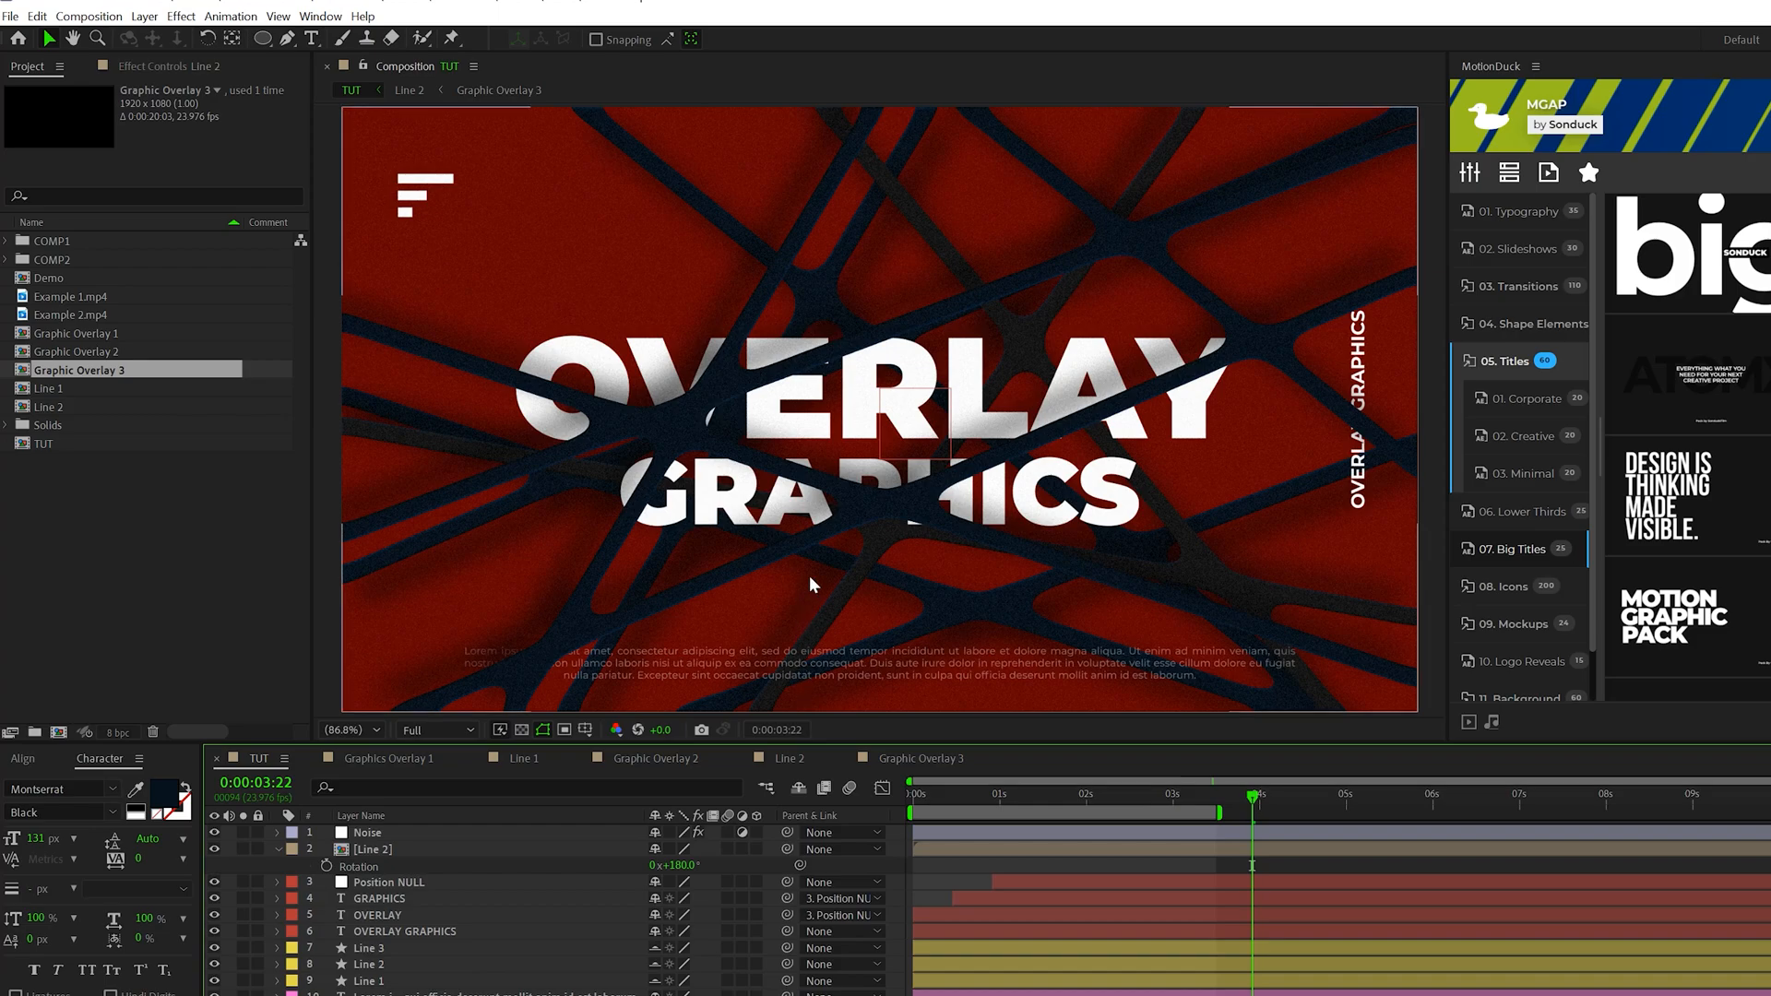
left_click(350, 729)
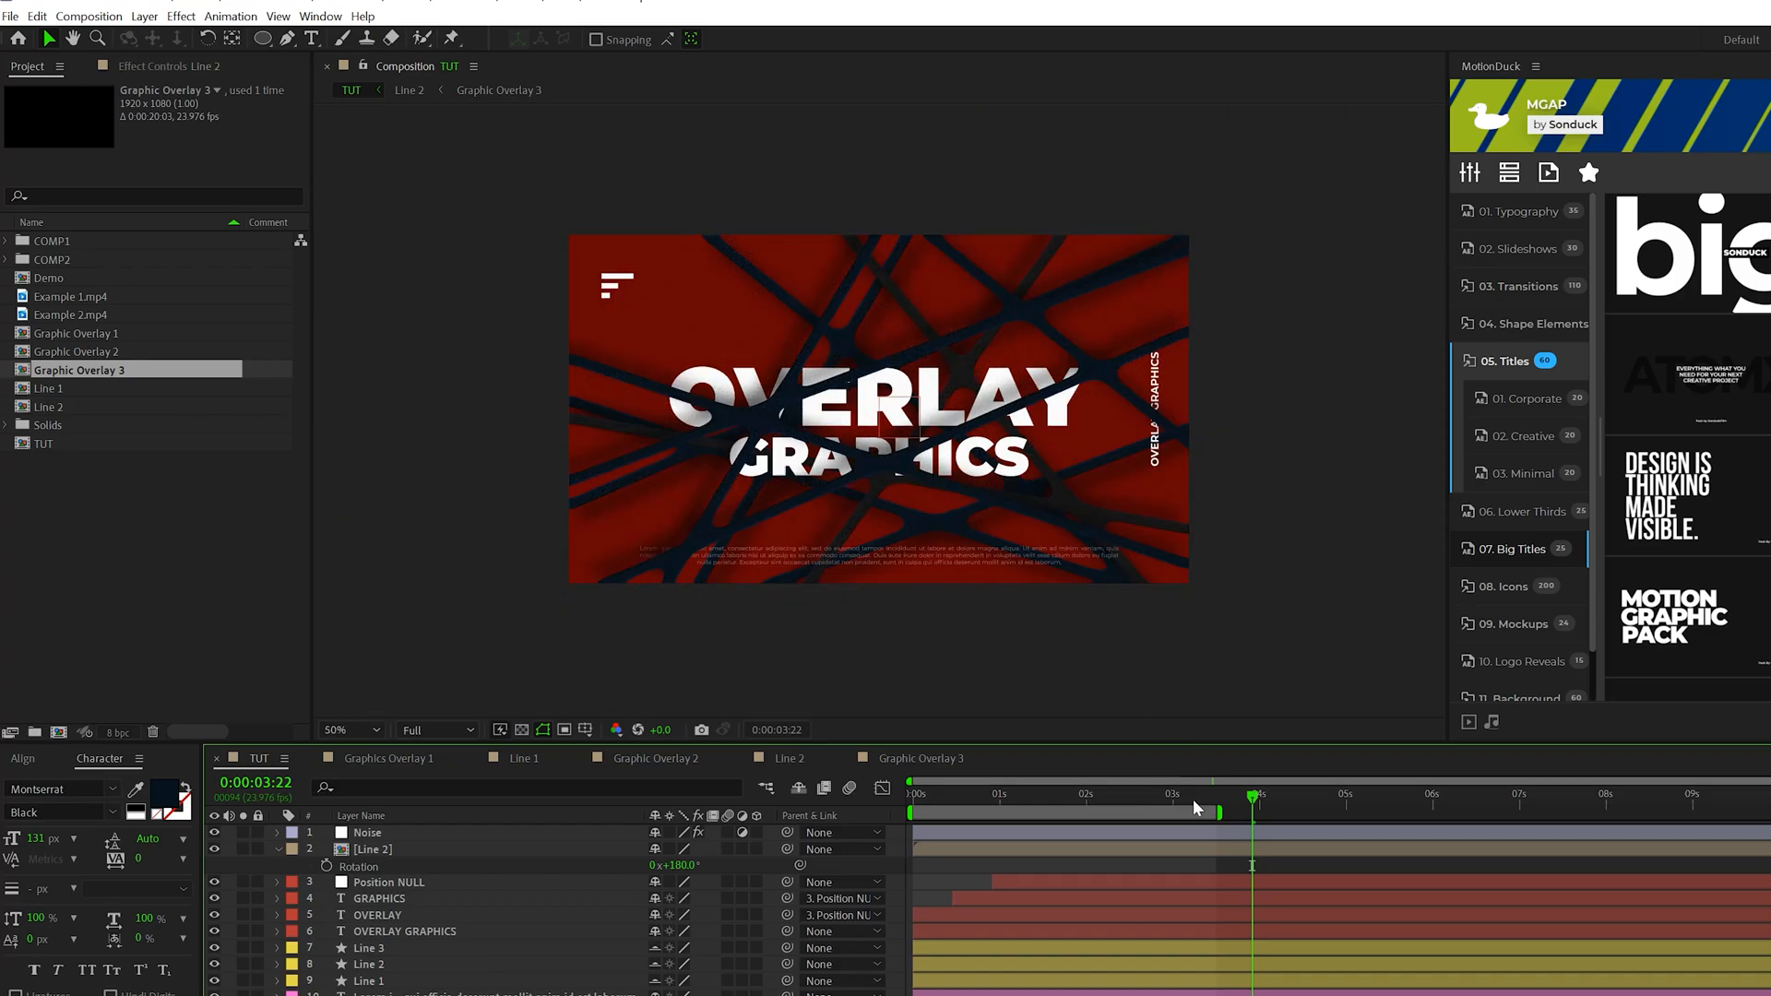
double_click(77, 332)
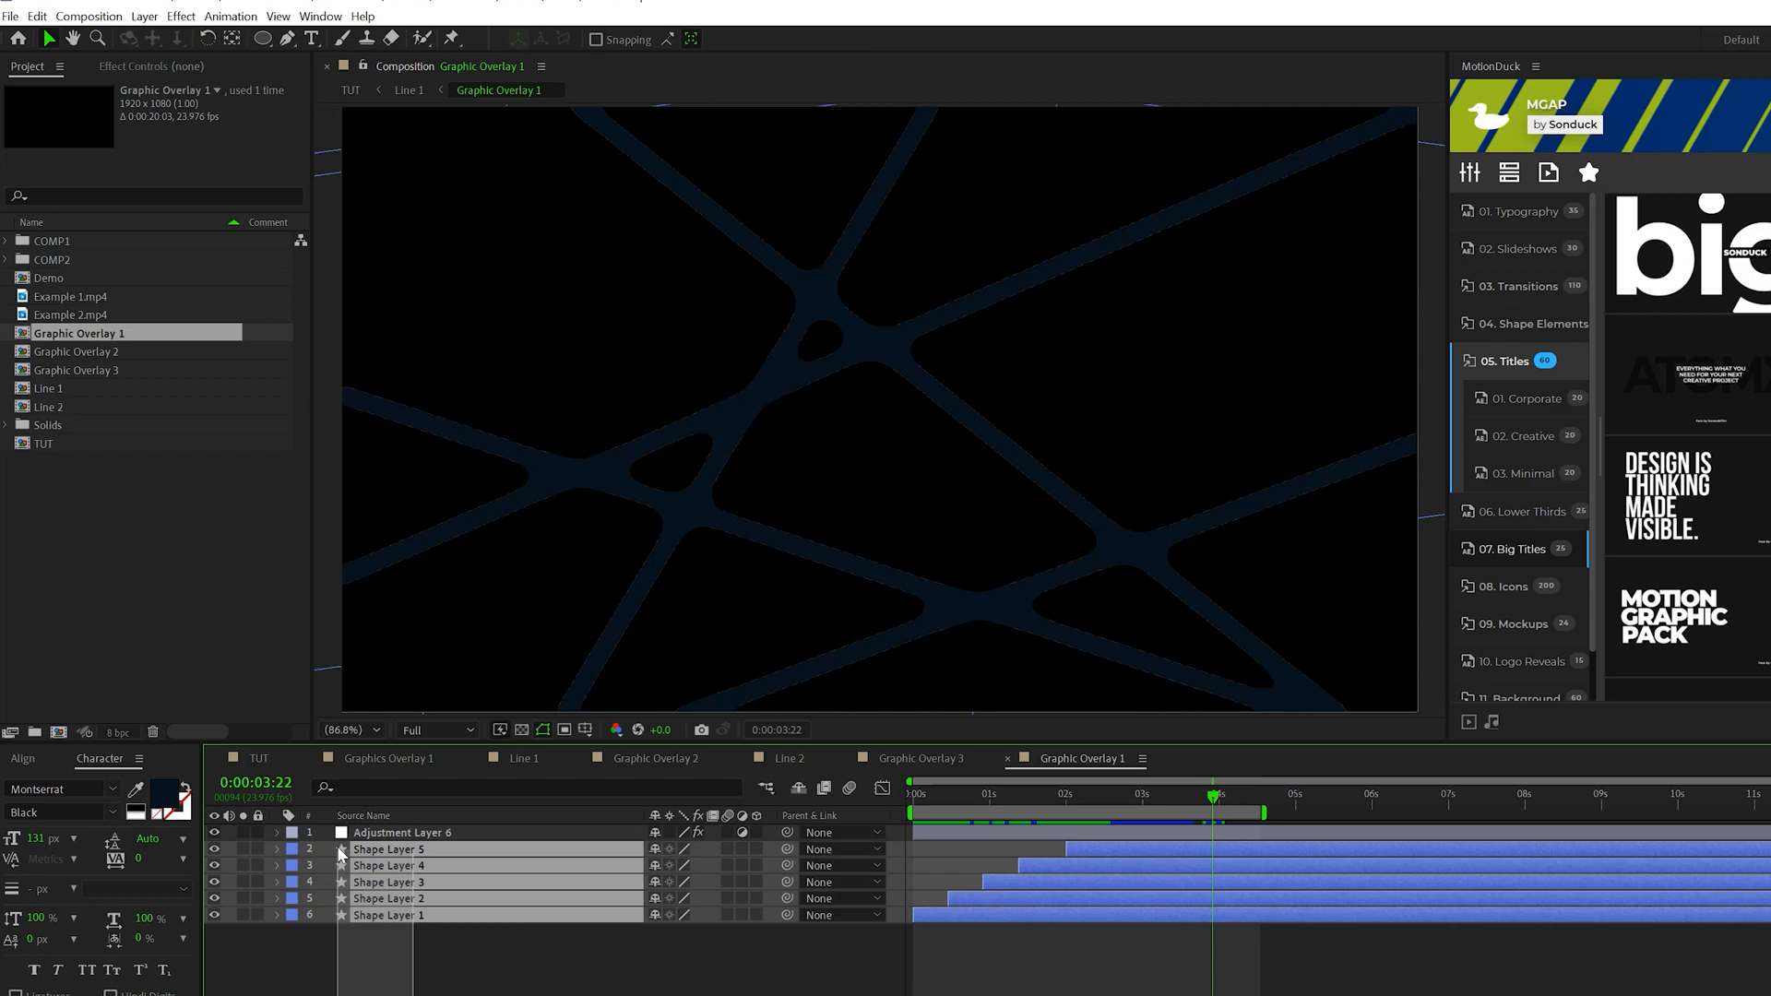